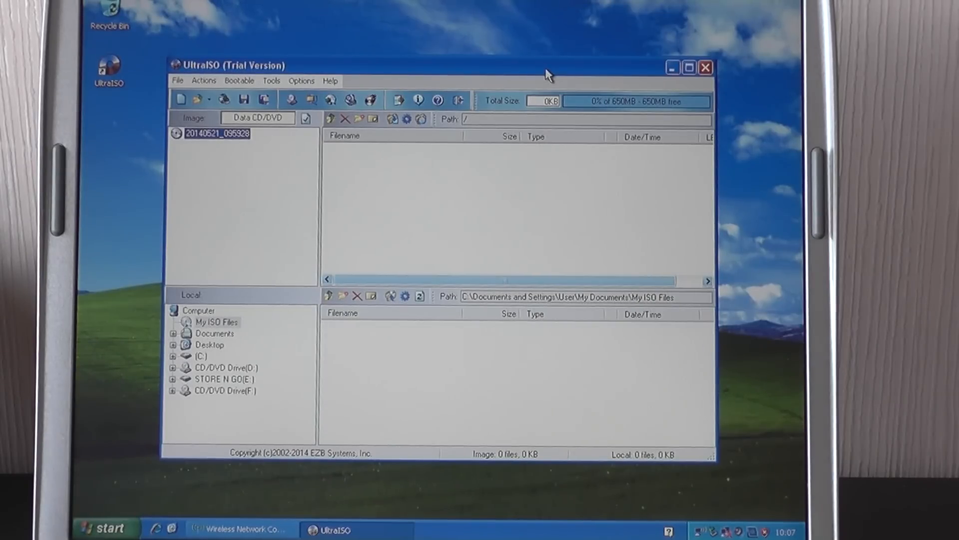
mouse_move(433, 188)
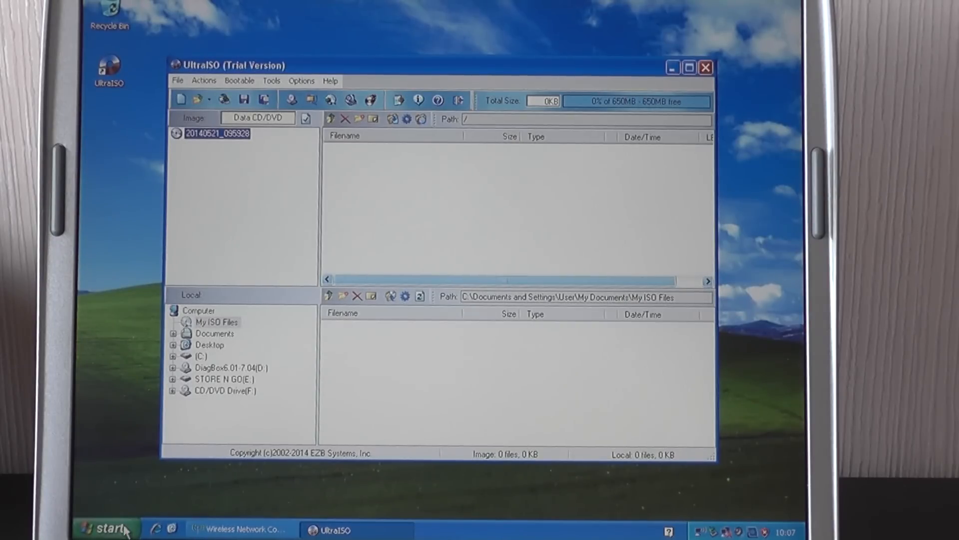
Open the Diagbox7.01 folder on the DiagBox6.01-7.04 (D:) disc.
double_click(215, 368)
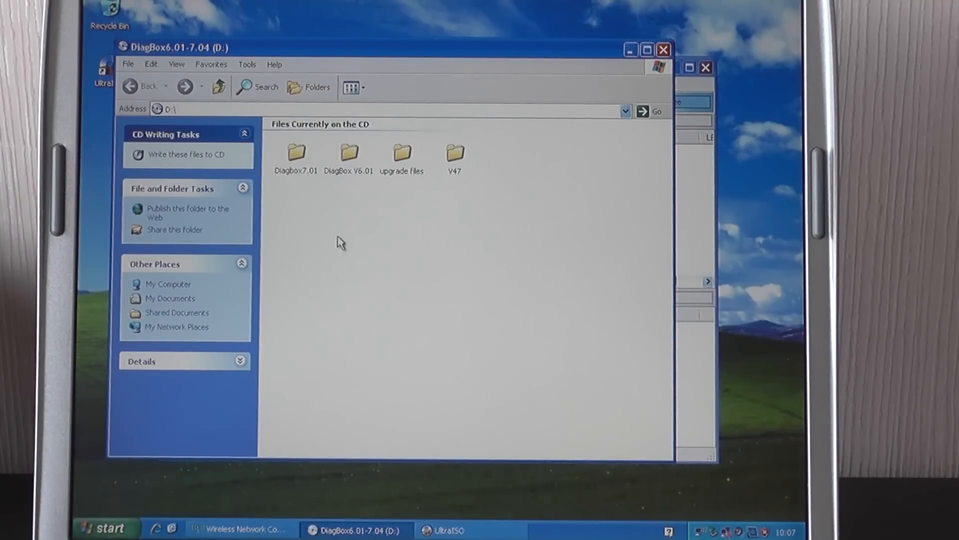
mouse_move(360, 195)
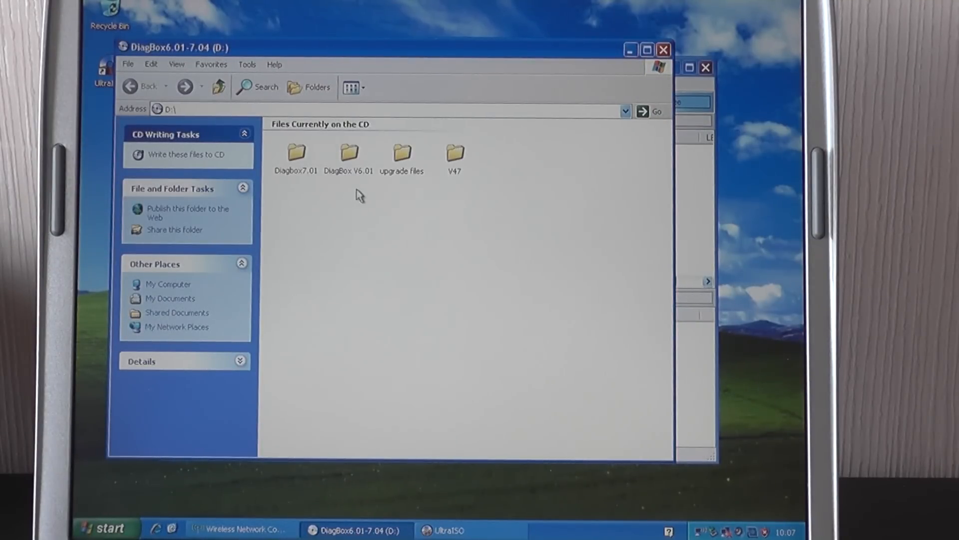
mouse_move(405, 190)
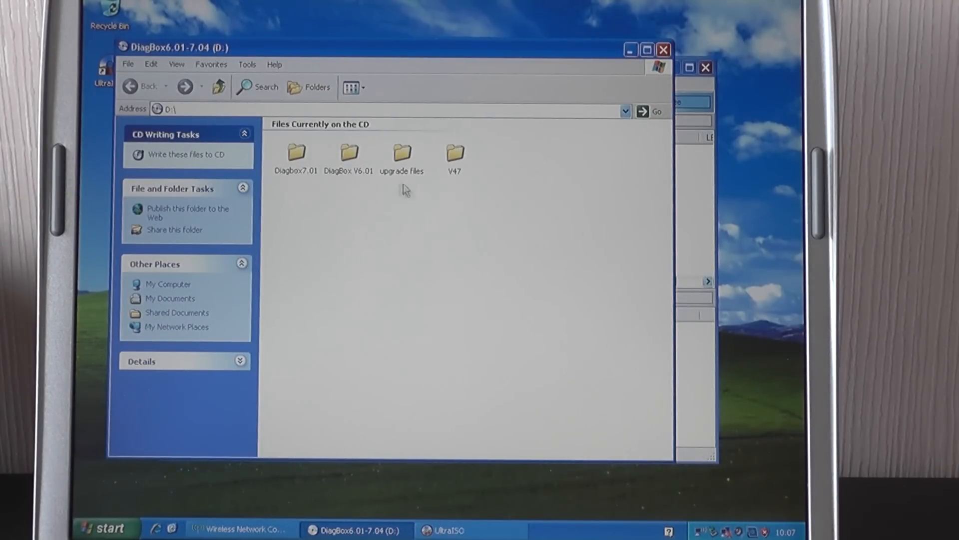
mouse_move(294, 177)
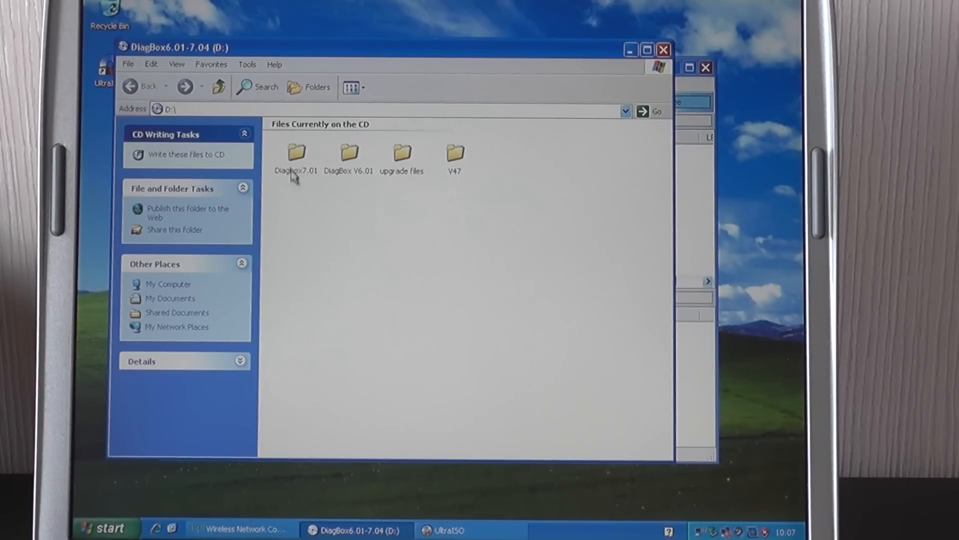
double_click(296, 152)
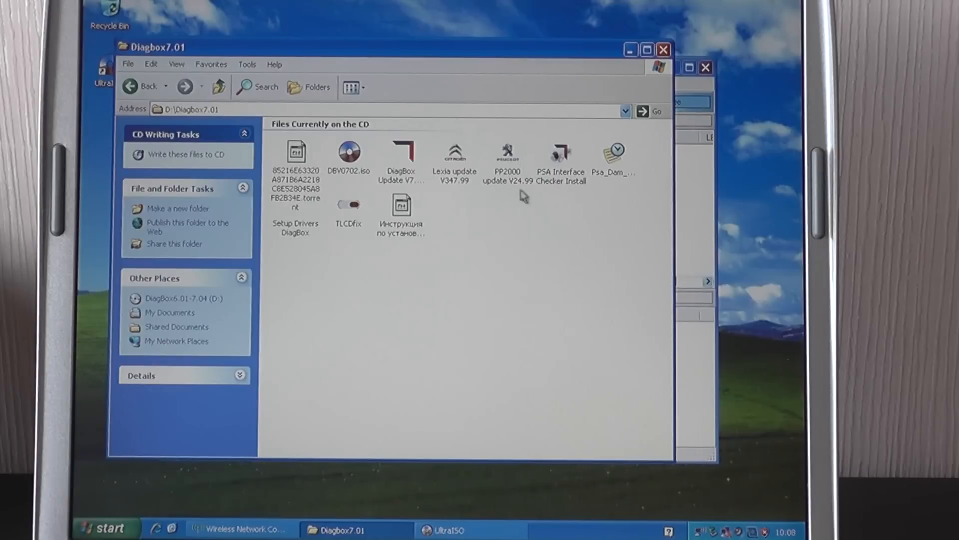
mouse_move(619, 197)
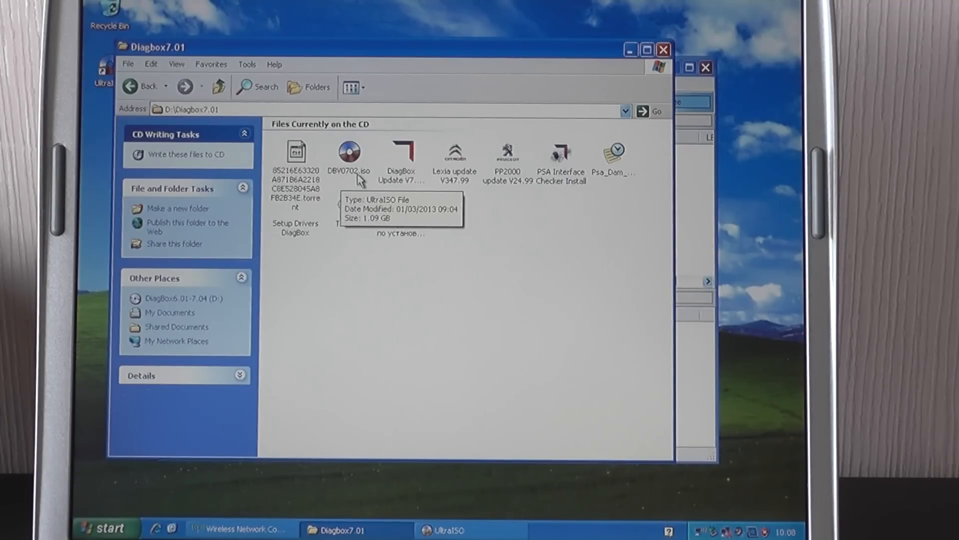
mouse_move(354, 161)
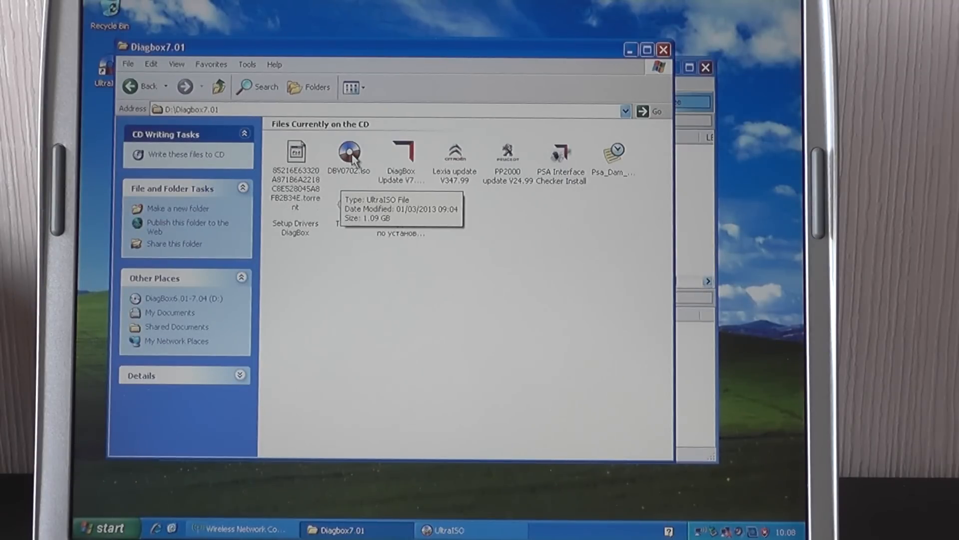
Open DBV0702.iso with UltraISO from its context menu.
right_click(348, 152)
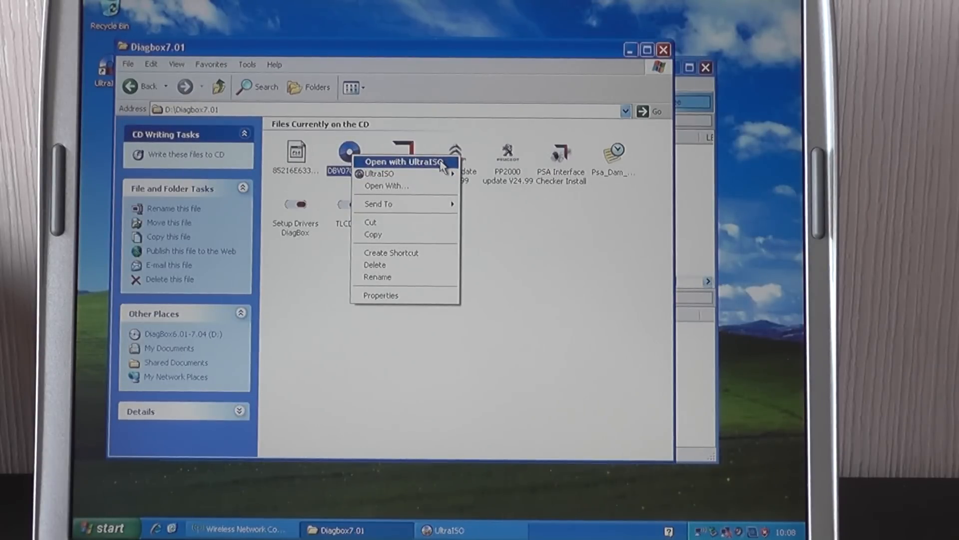
mouse_move(407, 166)
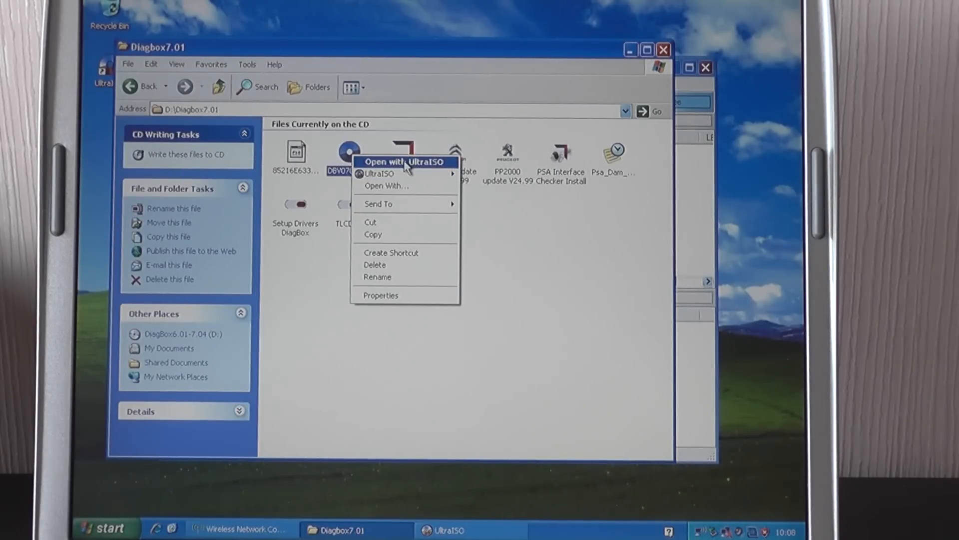
mouse_move(404, 186)
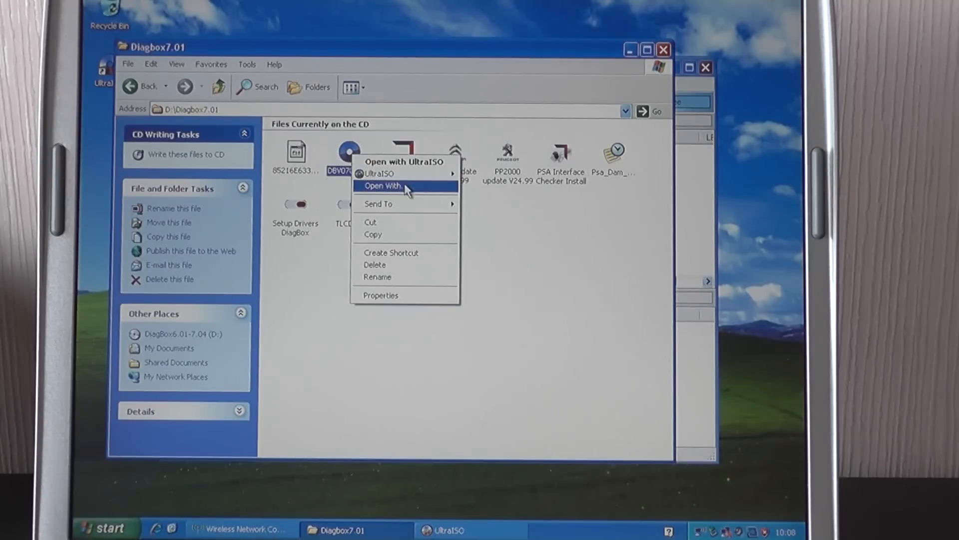
mouse_move(404, 162)
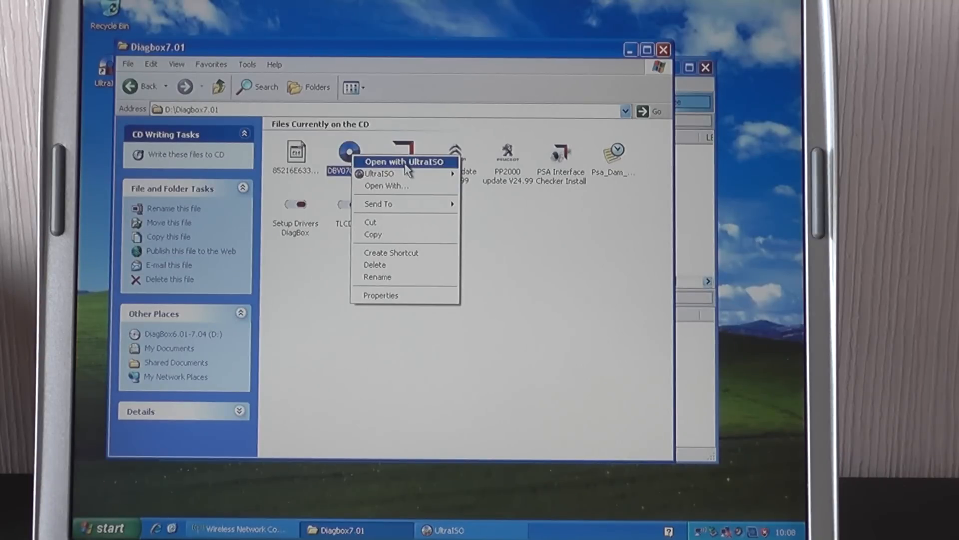
left_click(404, 161)
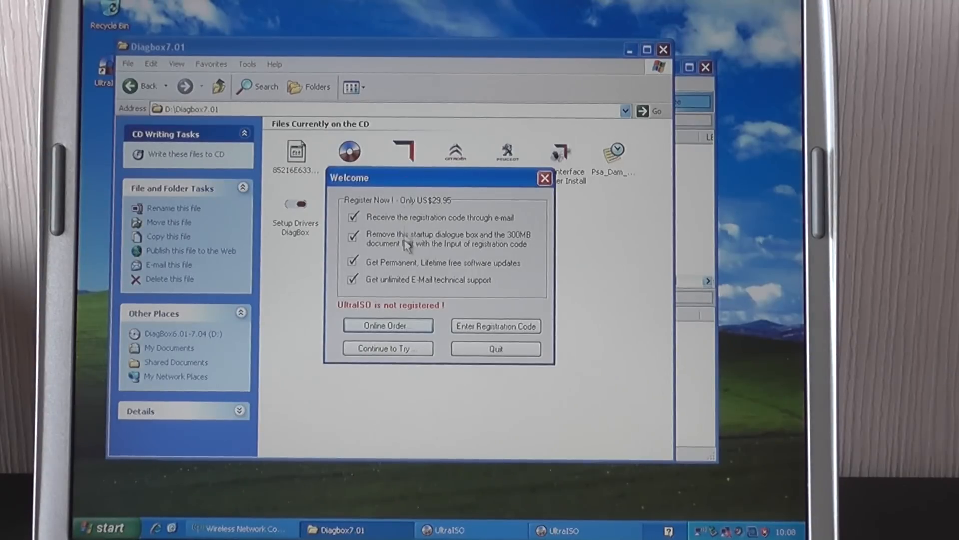
mouse_move(394, 305)
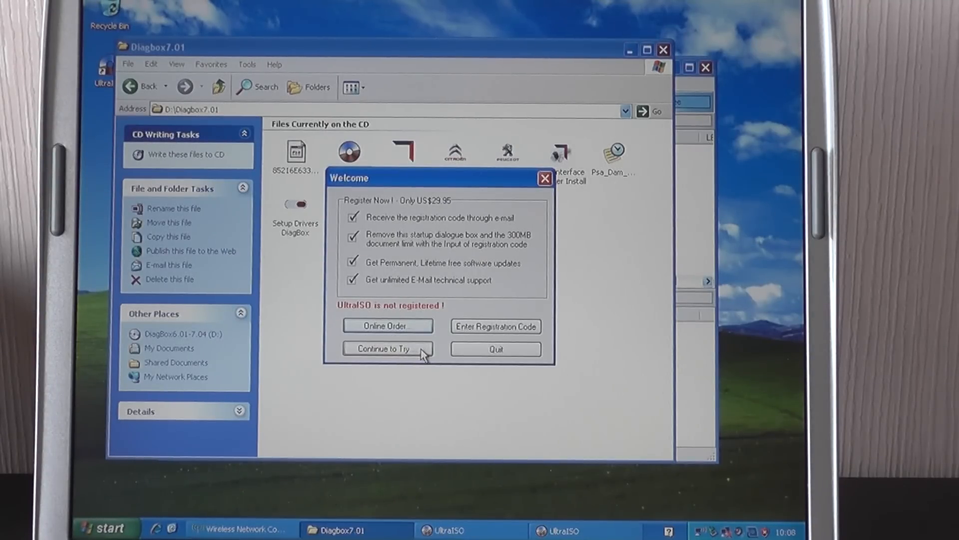
Continue to try UltraISO unregistered so DBV0702.iso contents load.
left_click(383, 348)
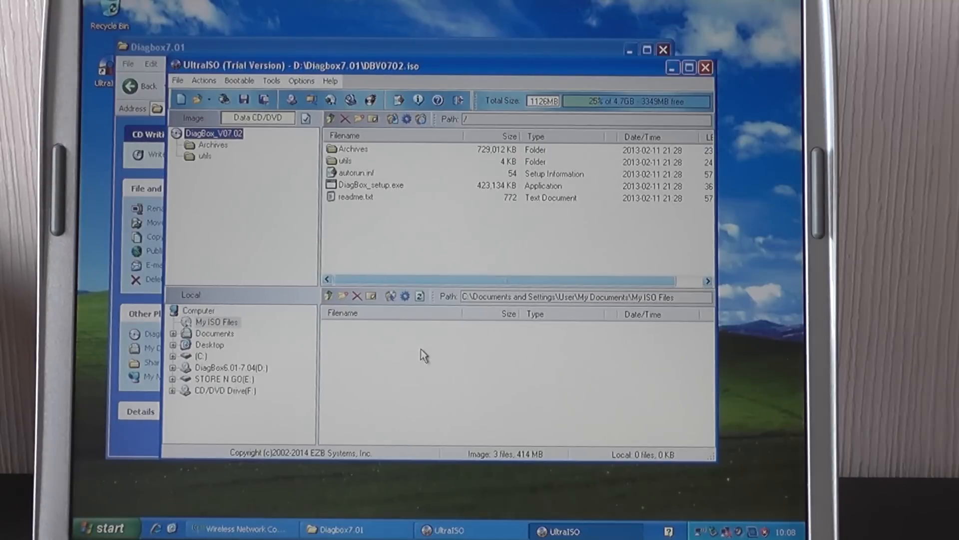
mouse_move(405, 239)
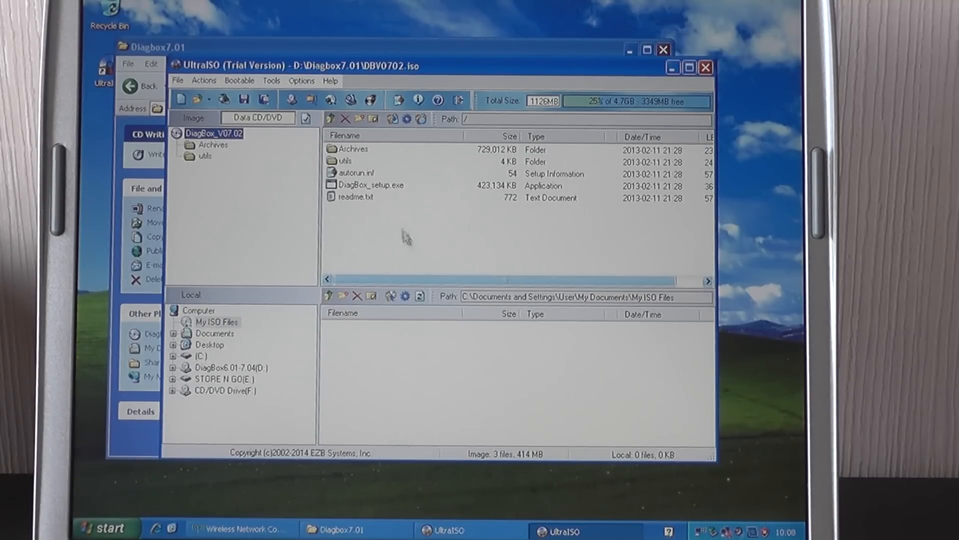
mouse_move(371, 205)
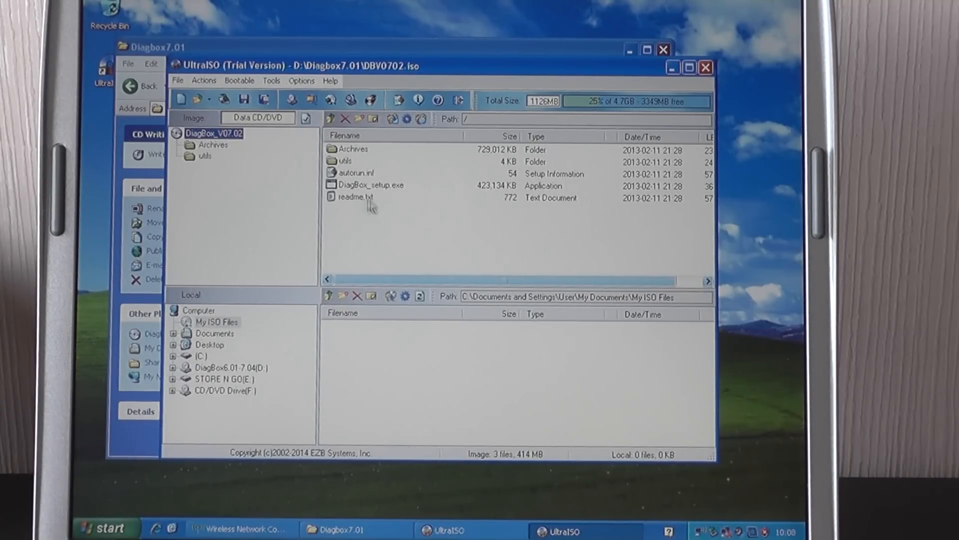
mouse_move(404, 223)
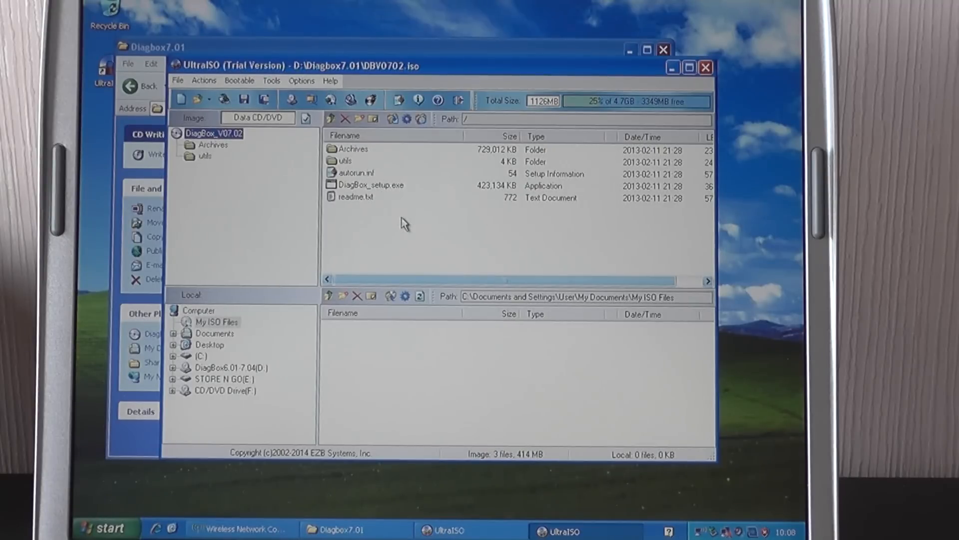
mouse_move(389, 208)
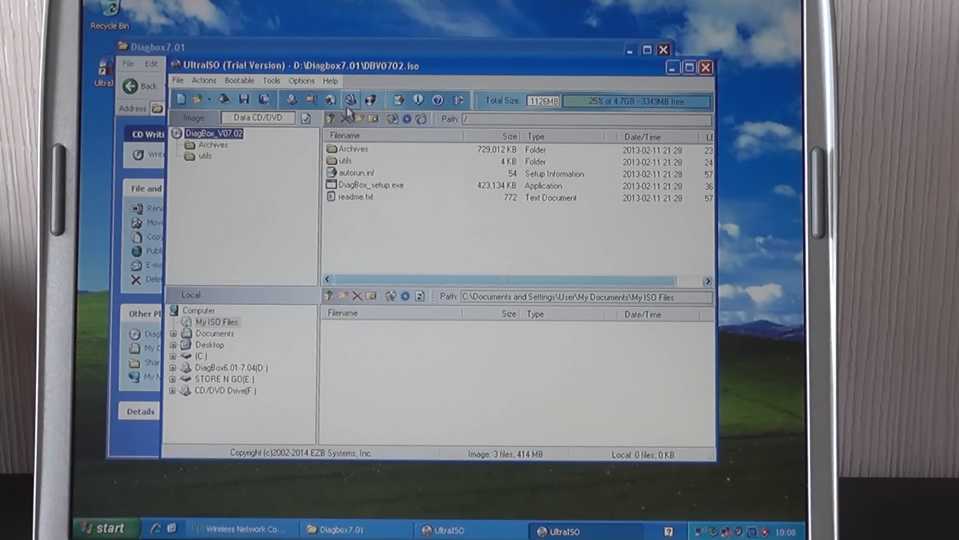
mouse_move(351, 100)
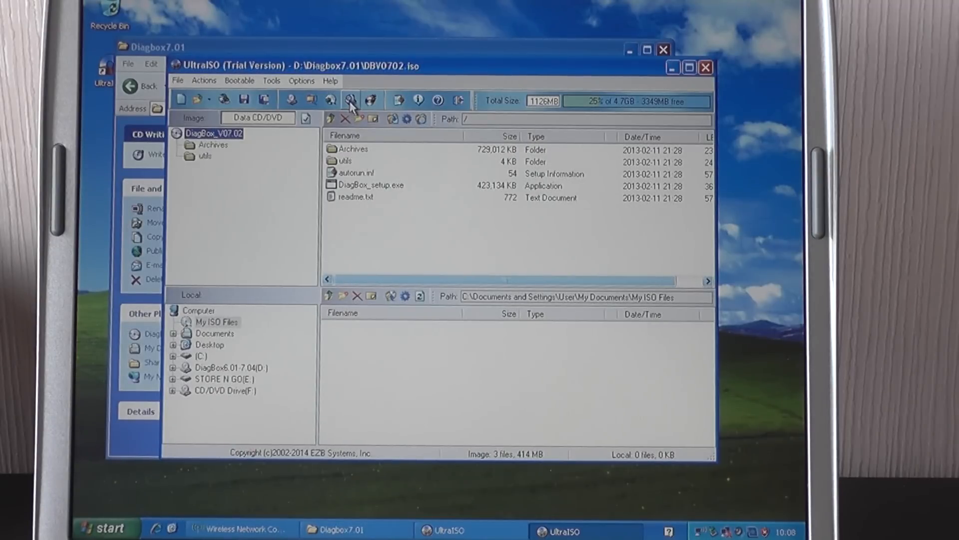
Mount D:\Diagbox7.01\DBV0702.iso on virtual drive F.
left_click(350, 100)
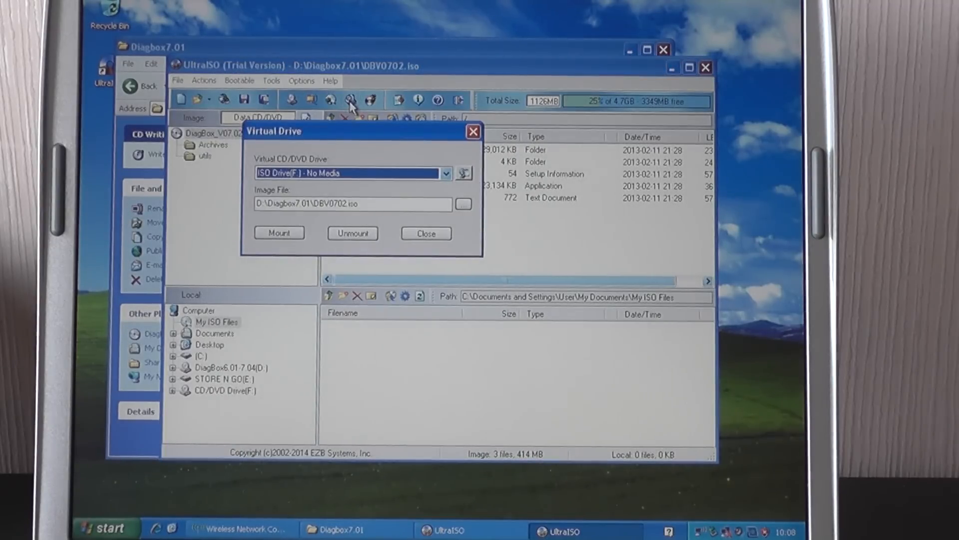
mouse_move(335, 188)
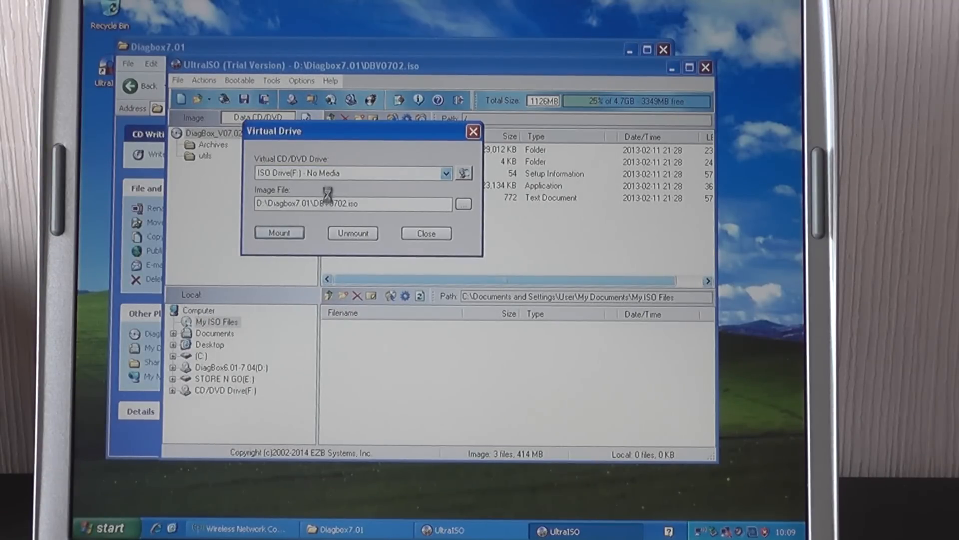
mouse_move(336, 185)
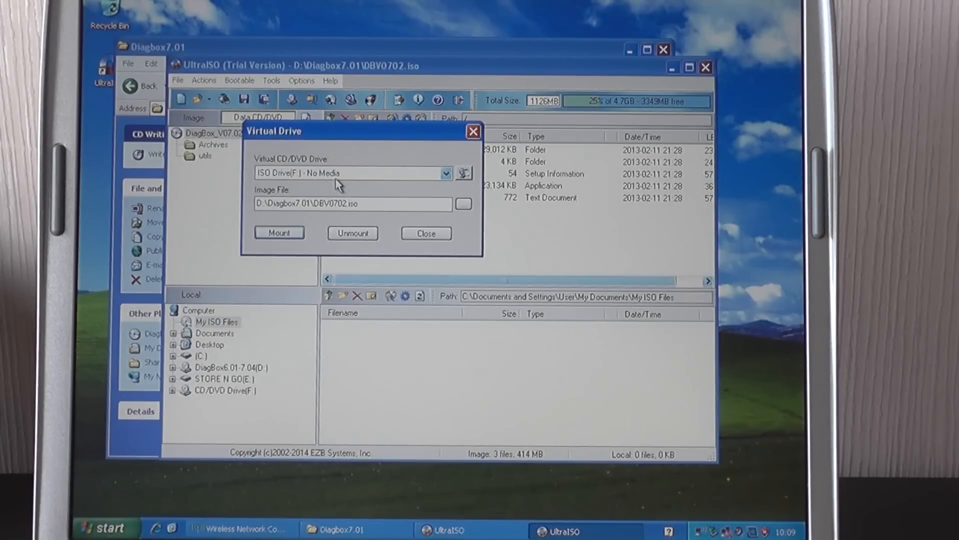
left_click(278, 233)
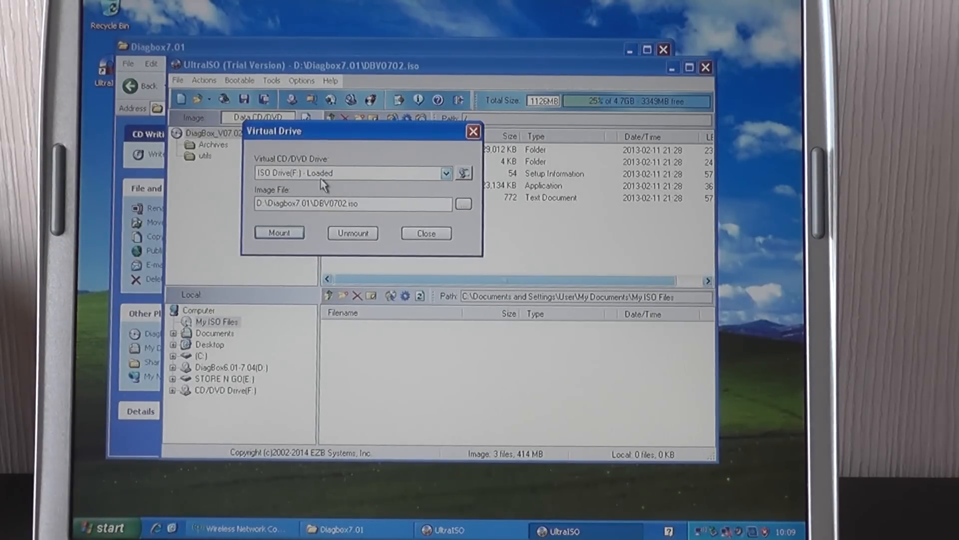
mouse_move(426, 233)
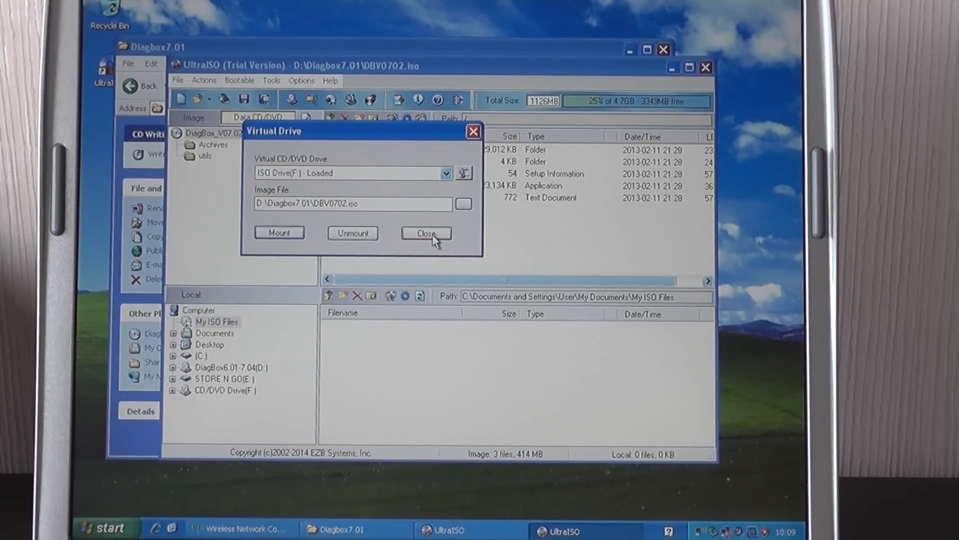
Launch DiagBox_setup.exe from the image and choose English as installer language.
left_click(426, 233)
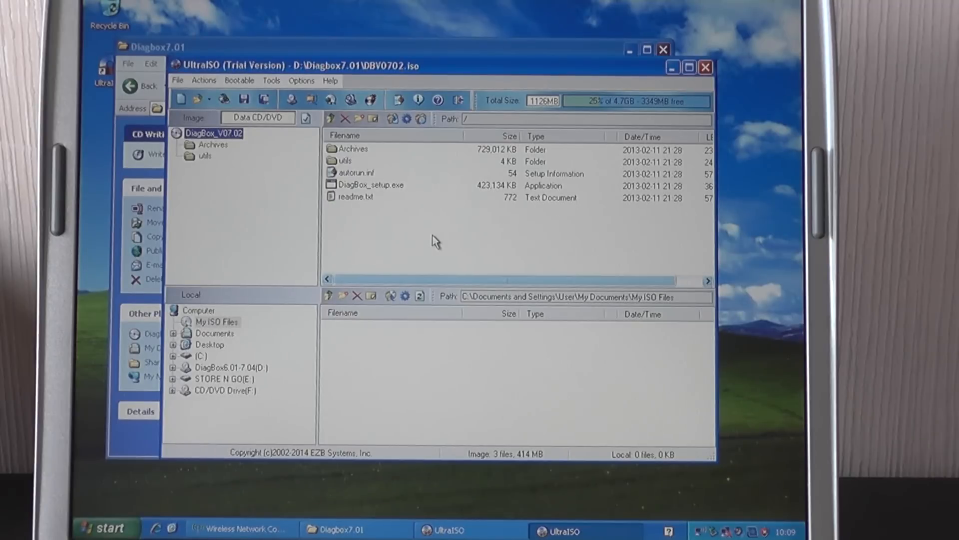
mouse_move(382, 207)
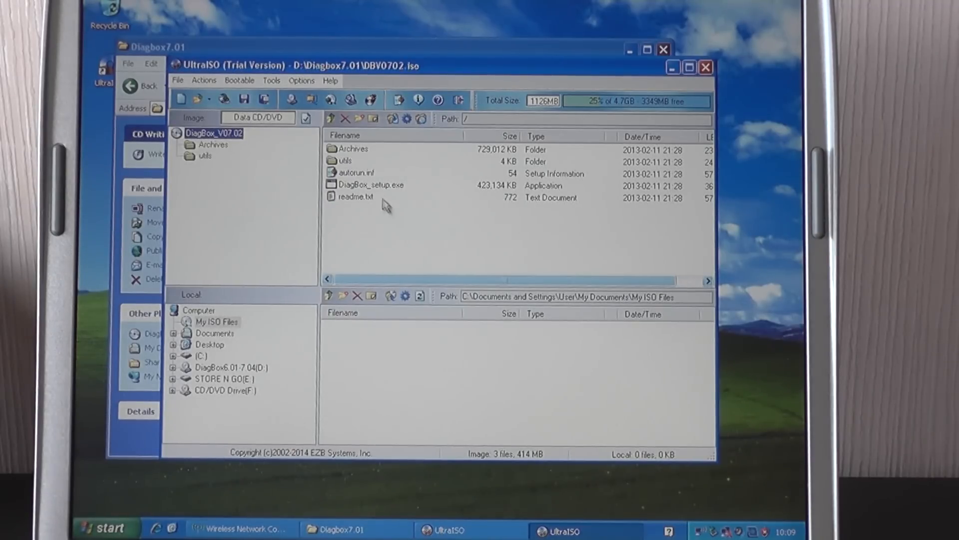
mouse_move(376, 188)
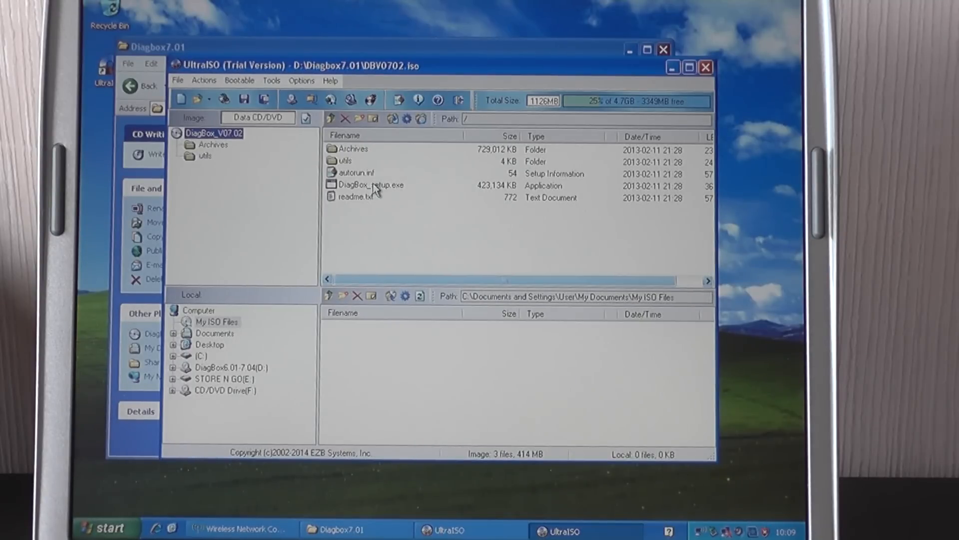
double_click(370, 185)
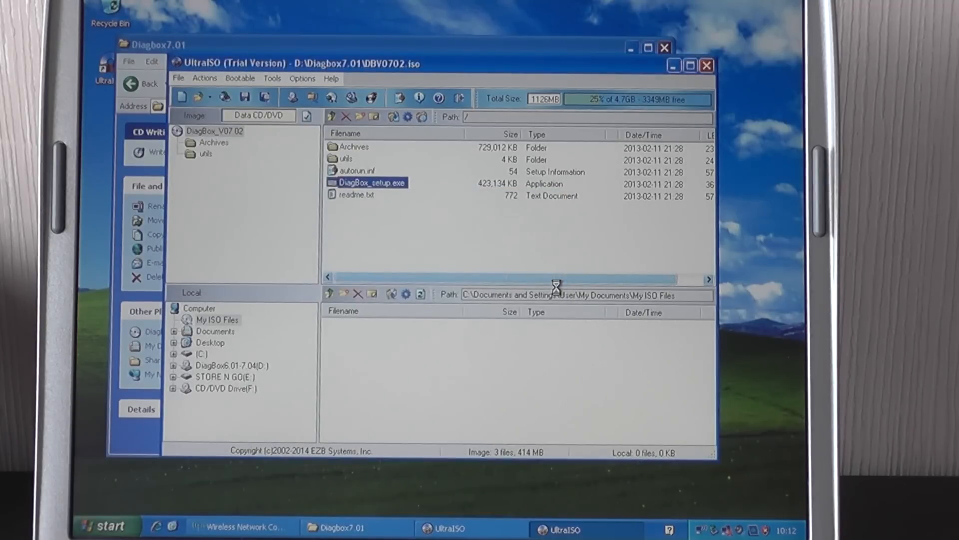
double_click(365, 183)
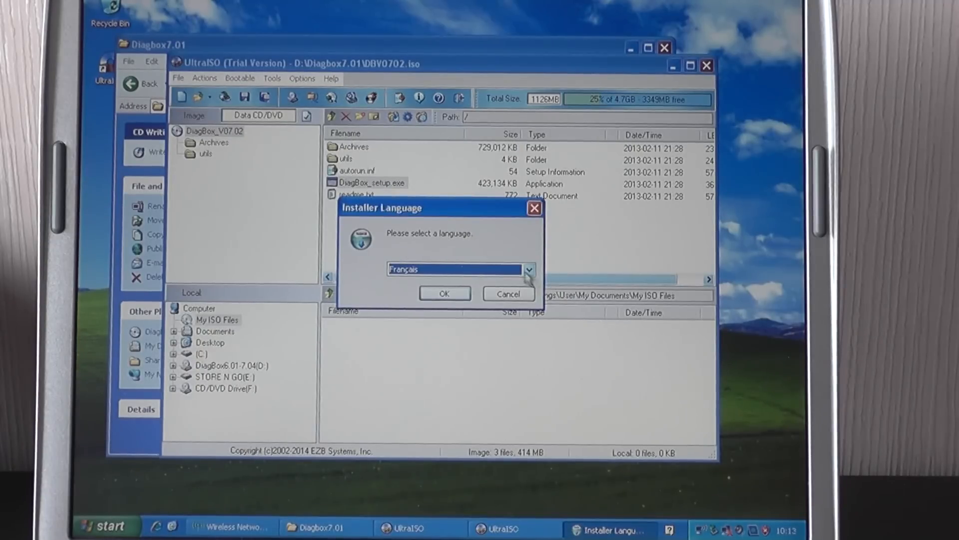
left_click(529, 269)
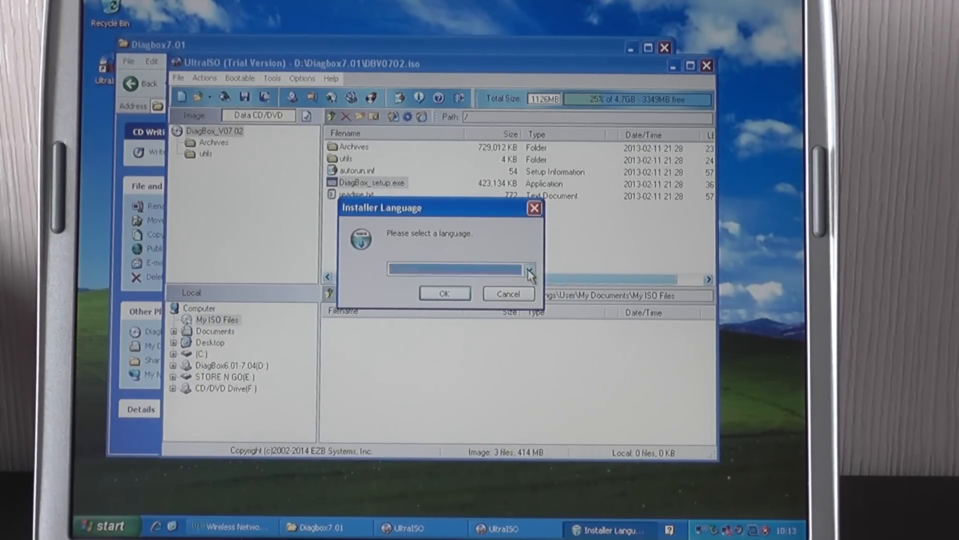
left_click(528, 270)
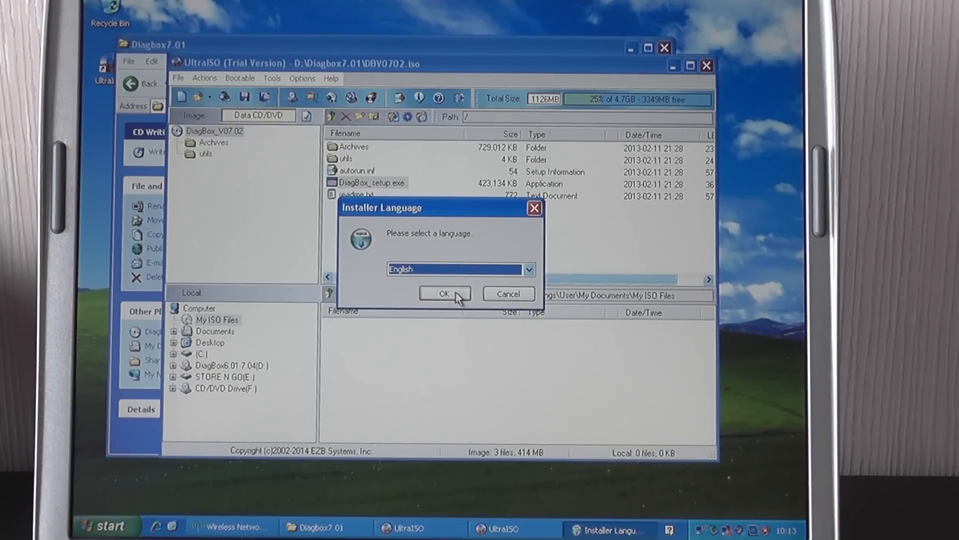
mouse_move(439, 305)
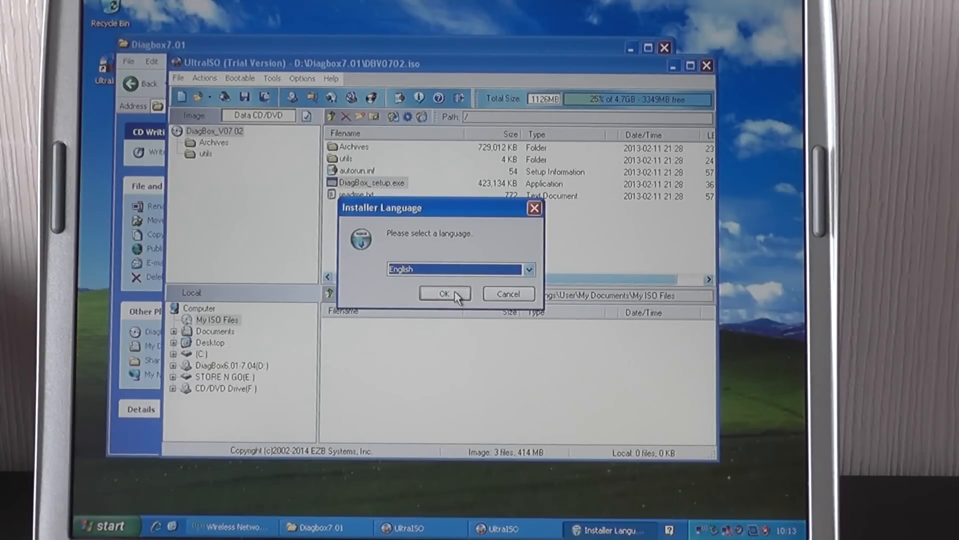
left_click(445, 294)
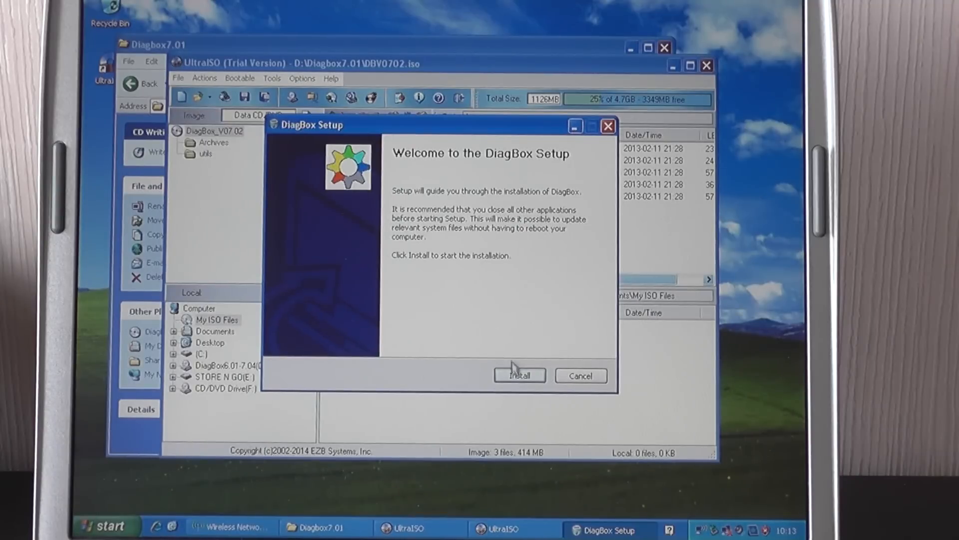
Install DiagBox and wait for its launcher to start.
left_click(520, 375)
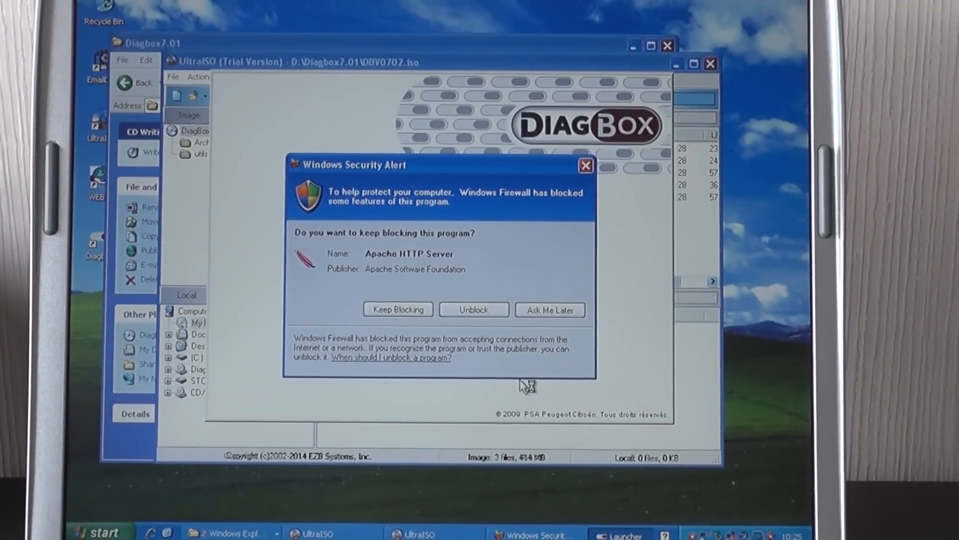
Choose Ask Me Later on alerts for Apache, AWACS, AWRCmd, AWRSrv, AWFInterpreter, J9 launcher.
left_click(548, 309)
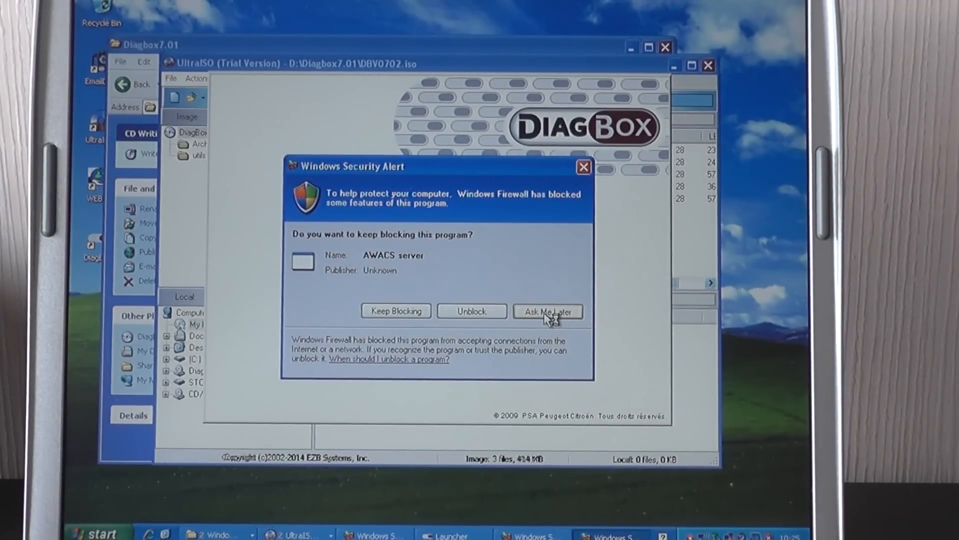
left_click(547, 311)
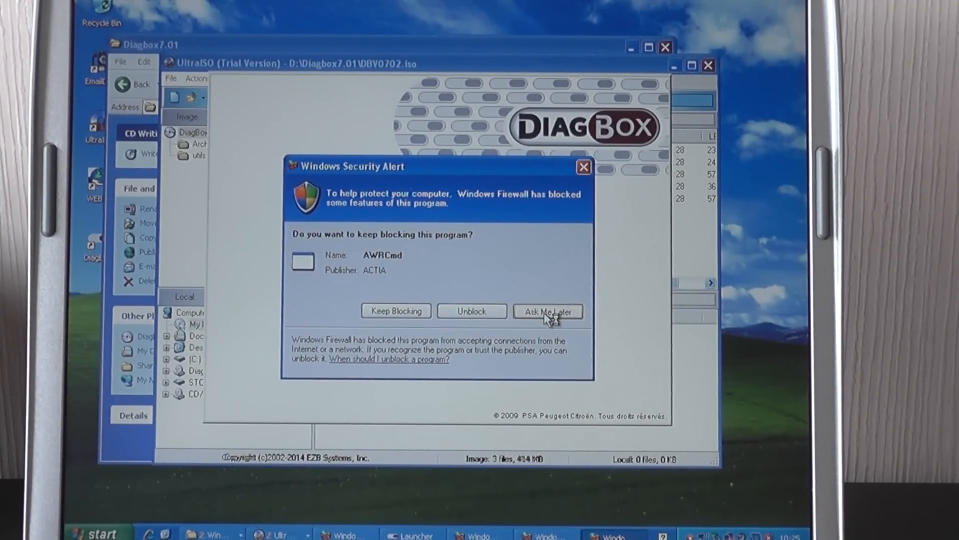
left_click(547, 311)
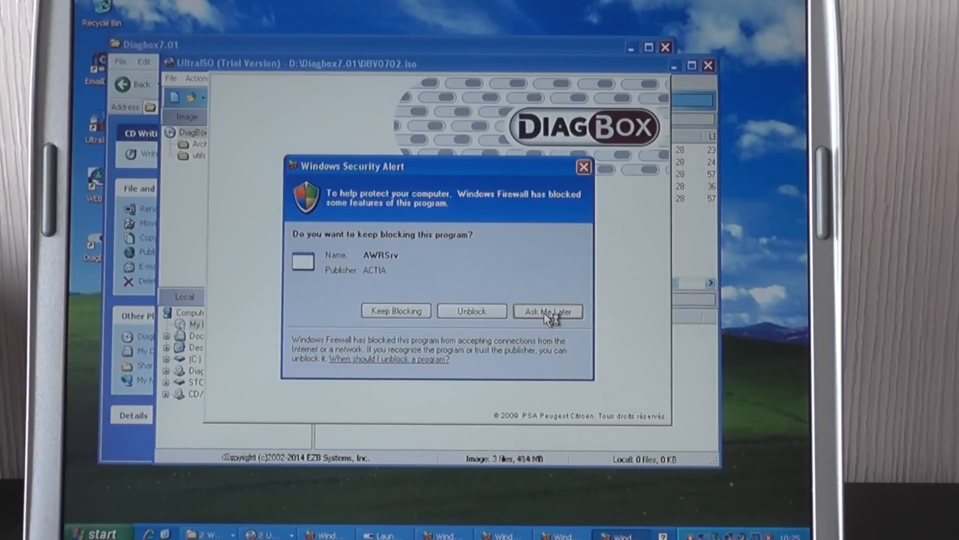
mouse_move(419, 211)
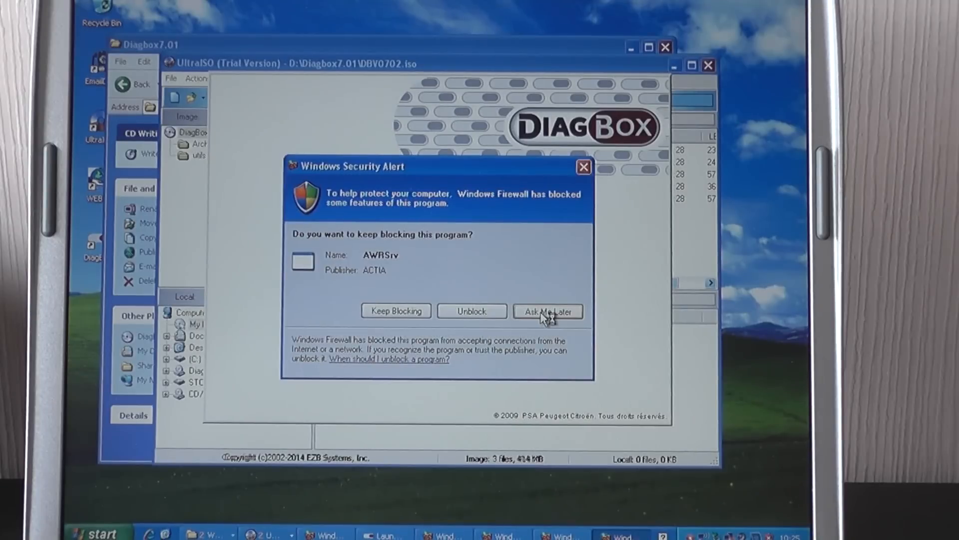
left_click(547, 311)
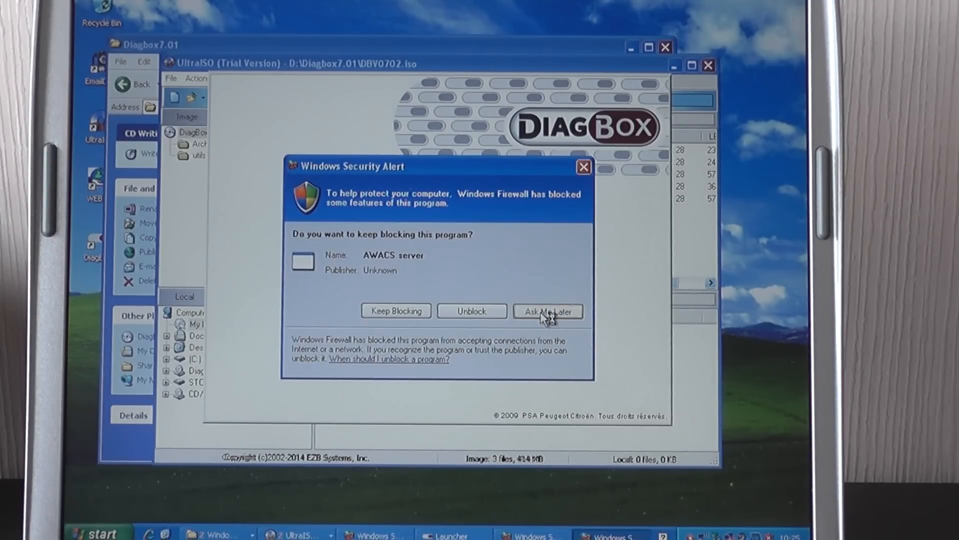
left_click(547, 311)
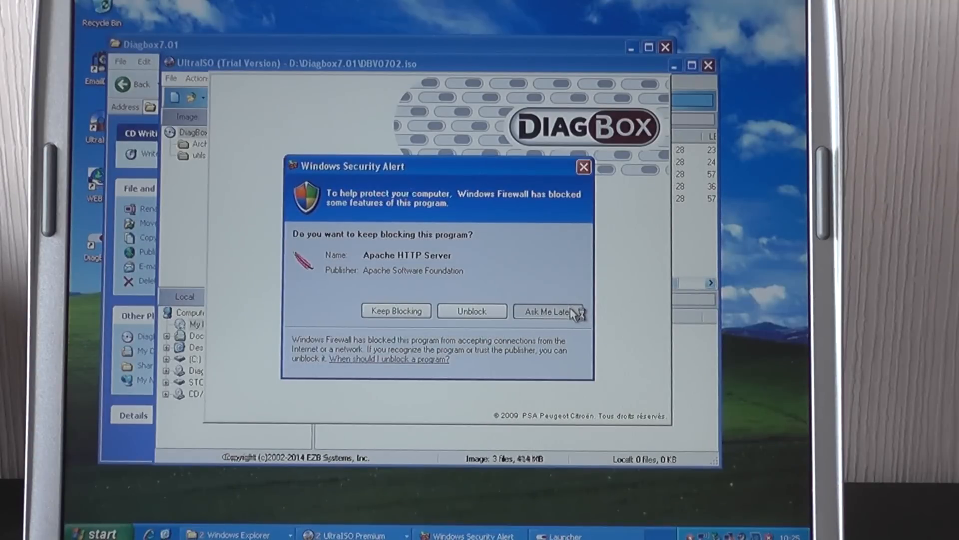
left_click(548, 311)
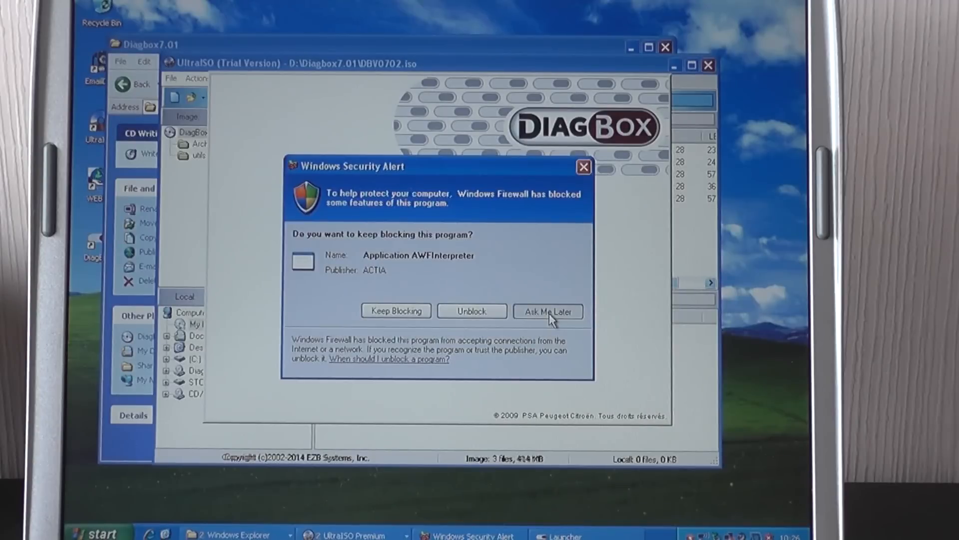
left_click(548, 311)
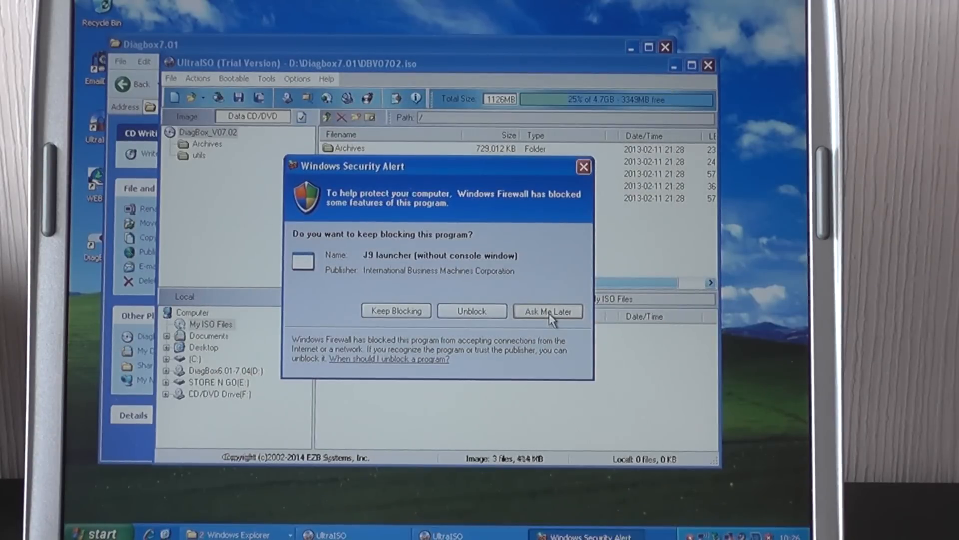
left_click(547, 311)
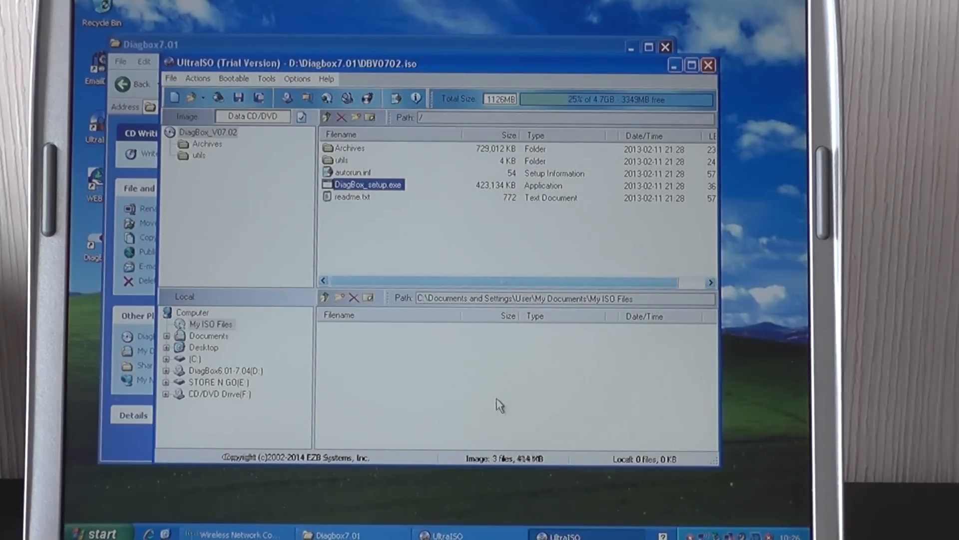
mouse_move(605, 166)
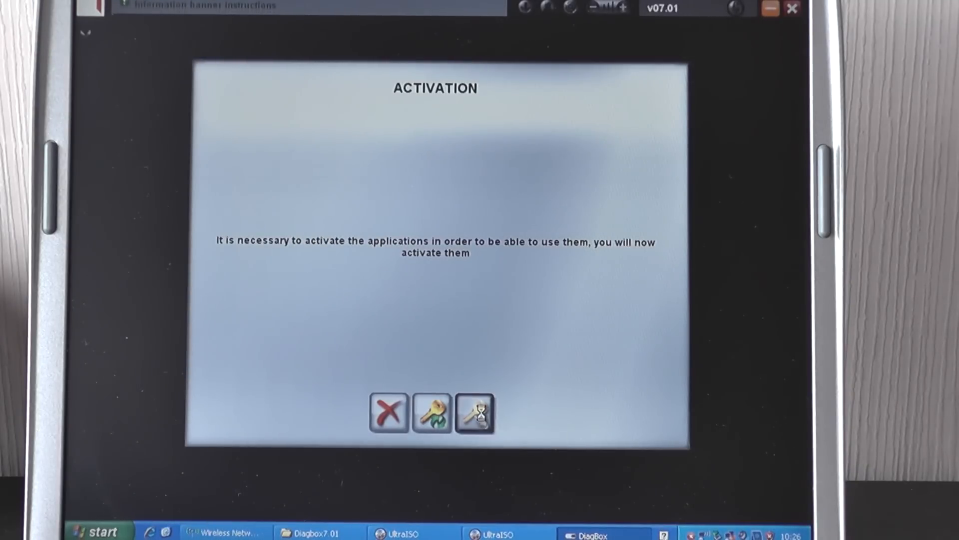
left_click(474, 412)
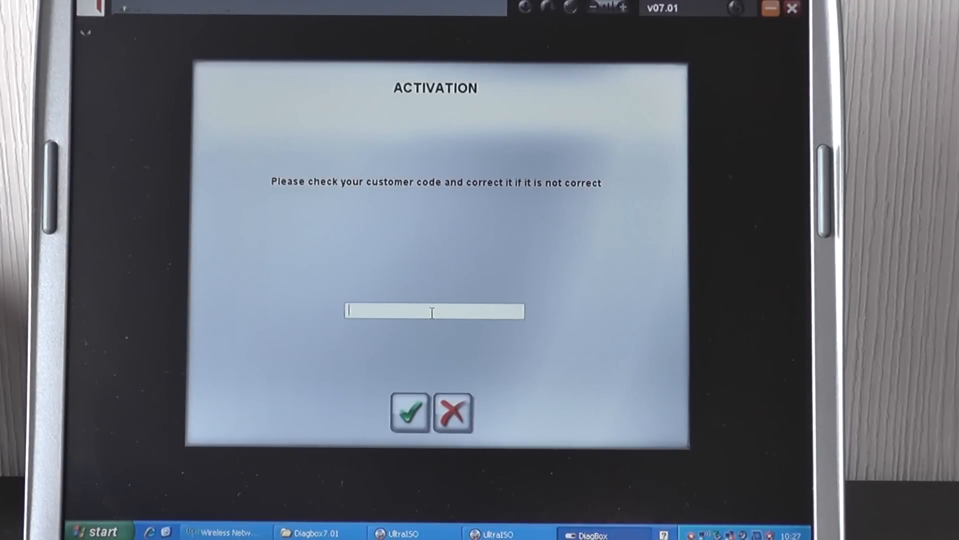
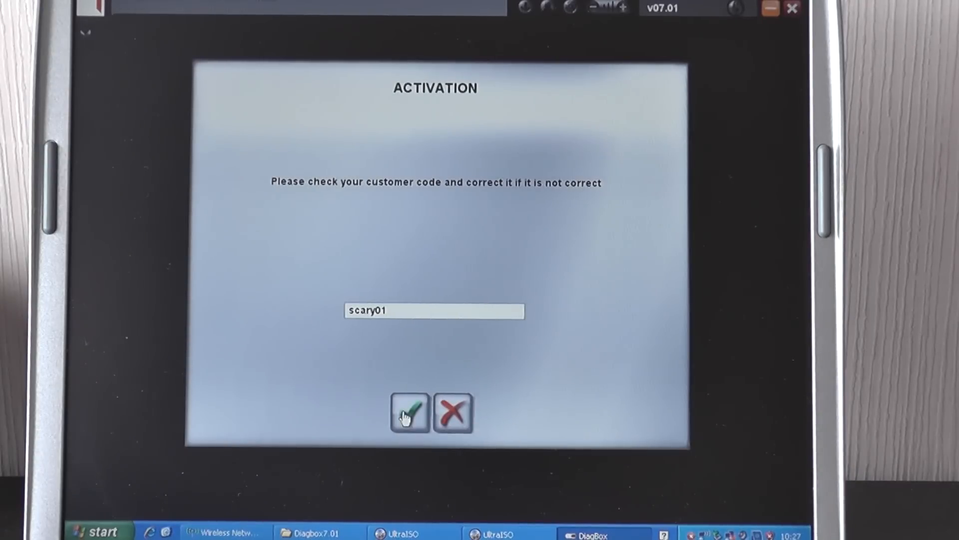
left_click(410, 412)
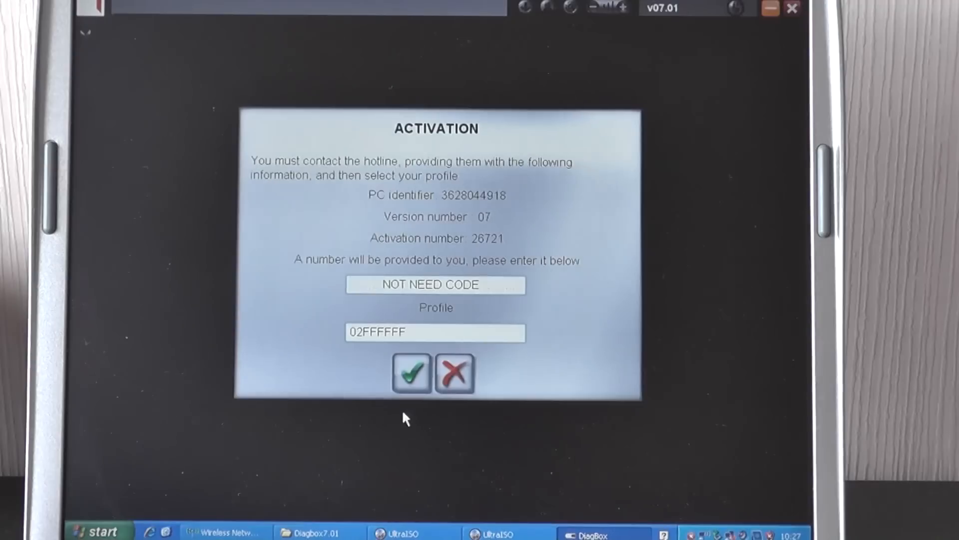
mouse_move(380, 397)
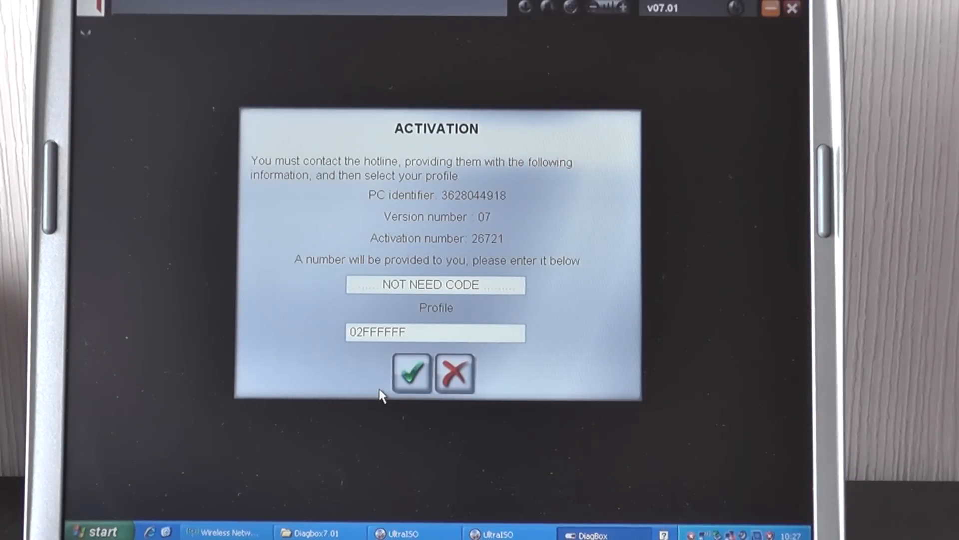
mouse_move(460, 323)
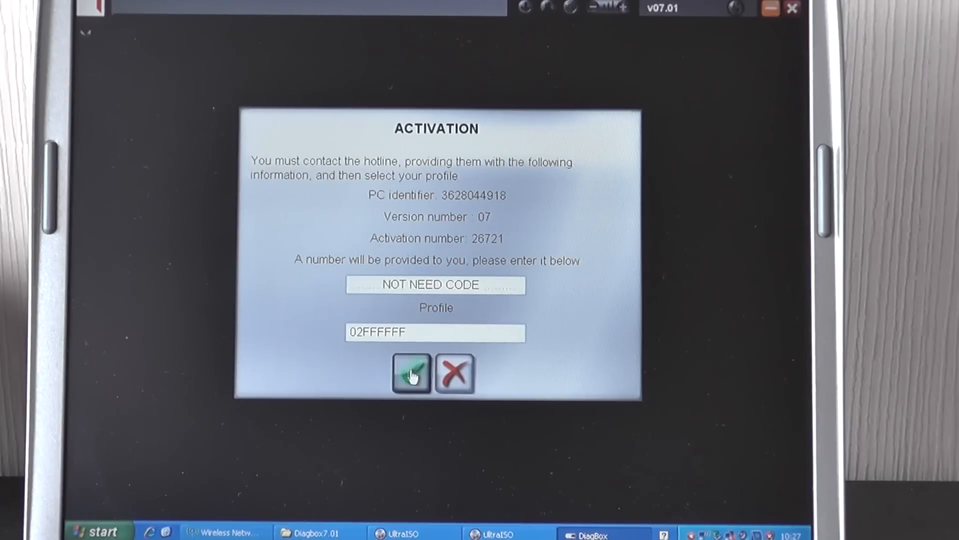
mouse_move(411, 373)
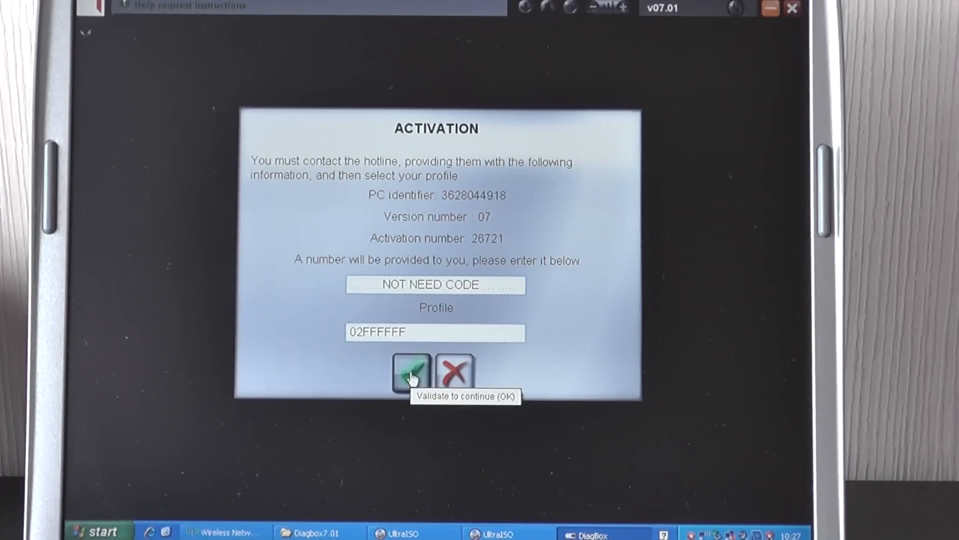
left_click(410, 371)
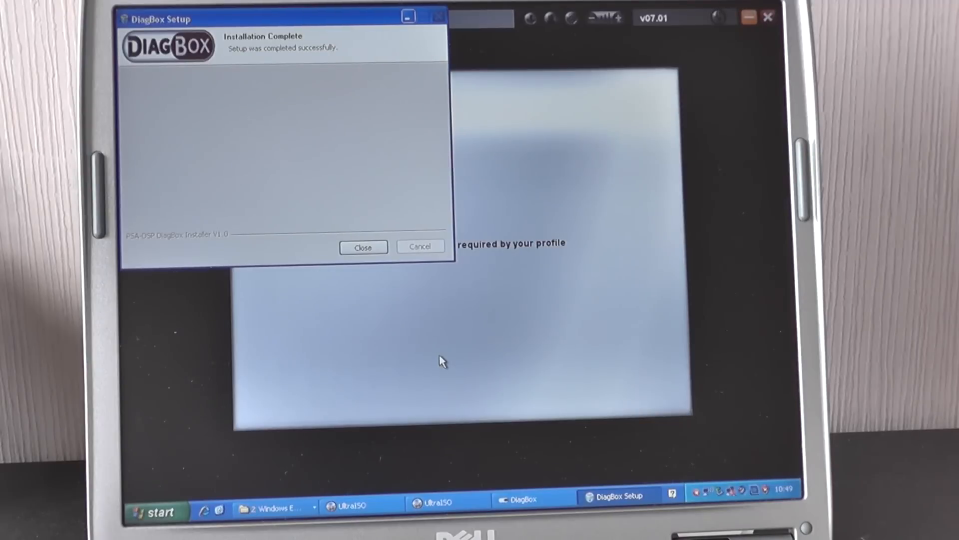
Close the completed DiagBox Setup window.
left_click(362, 247)
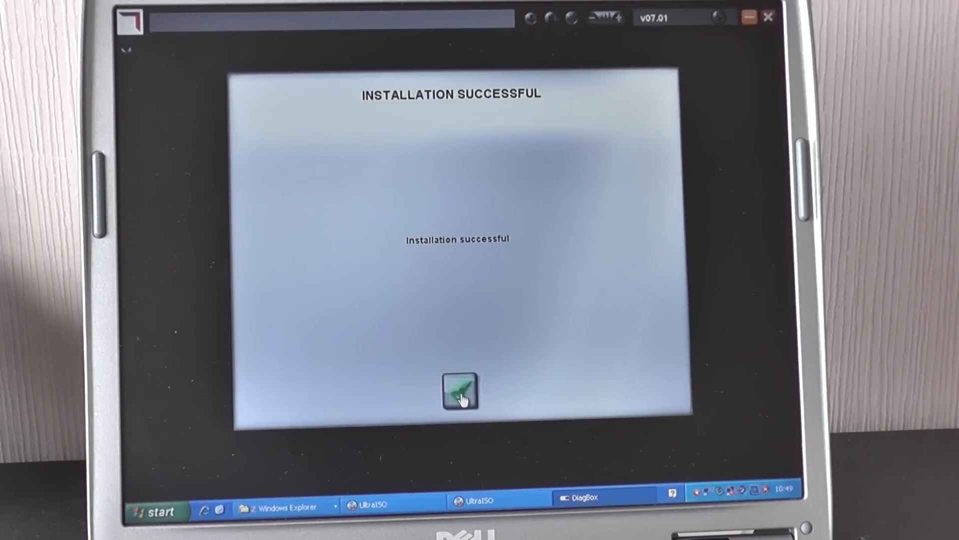
left_click(461, 390)
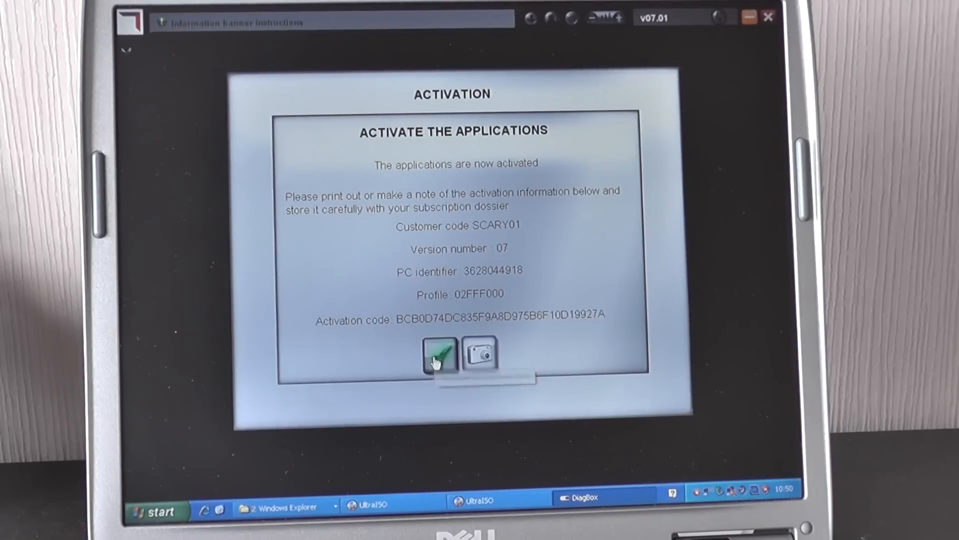
left_click(440, 354)
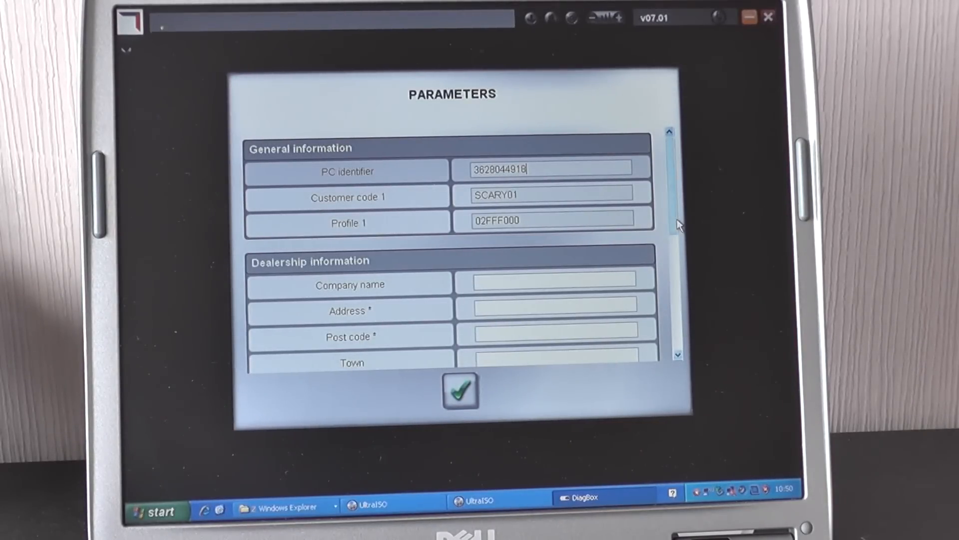
Enter '1' as the dealership address, submit the parameters, and dismiss the update and card-error prompts.
scroll("down", 3)
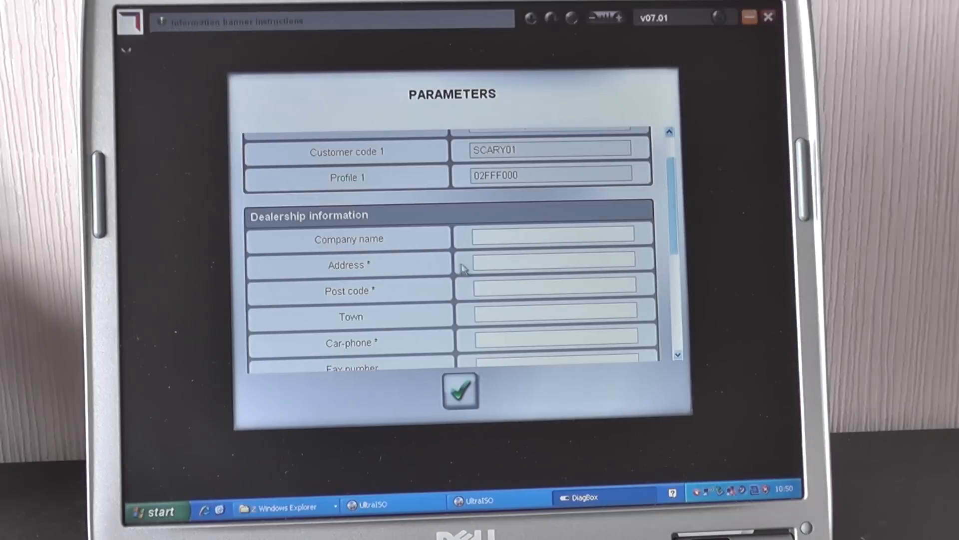
left_click(550, 264)
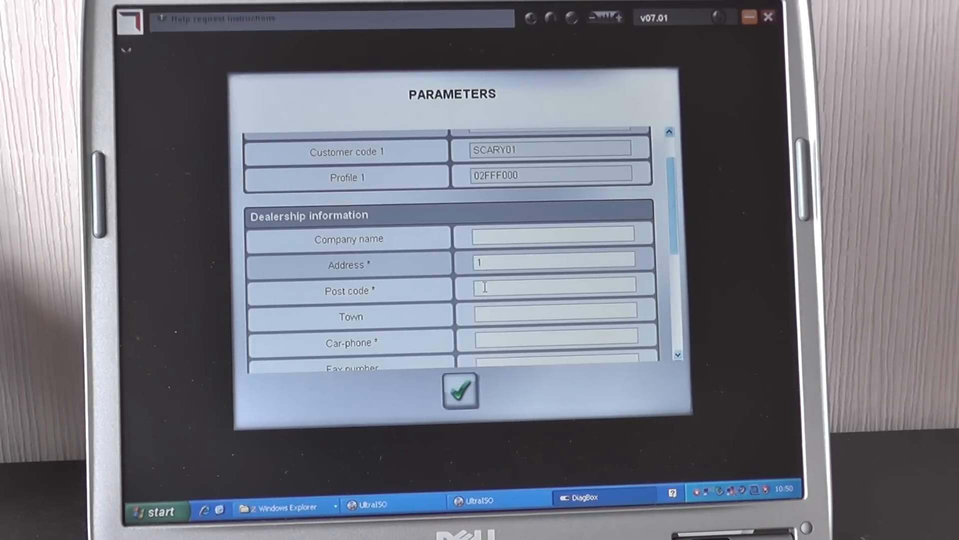
type("1")
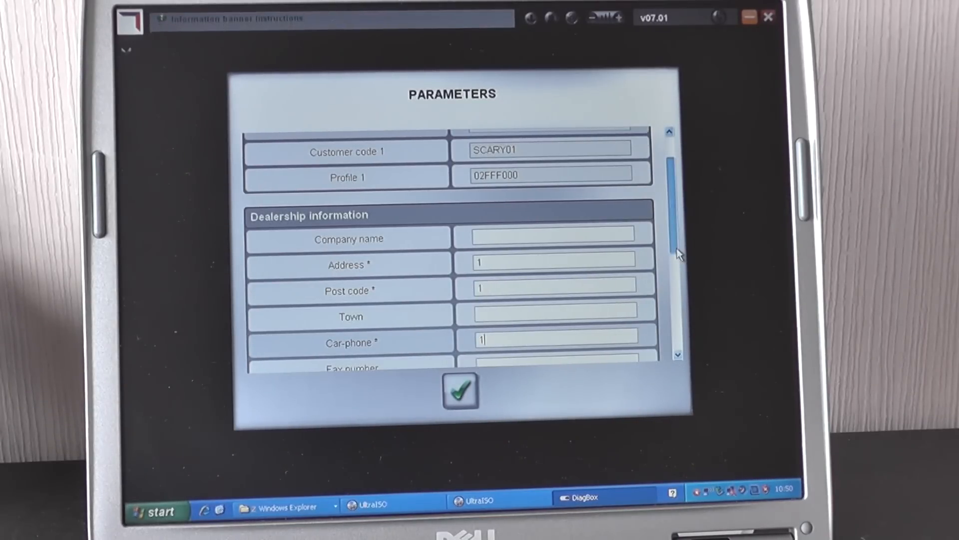
scroll("down", 3)
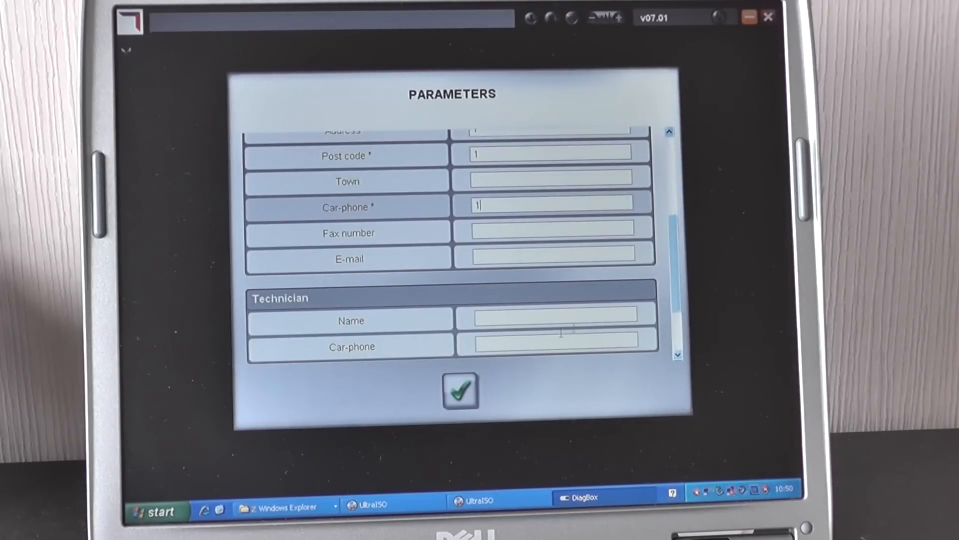
mouse_move(461, 390)
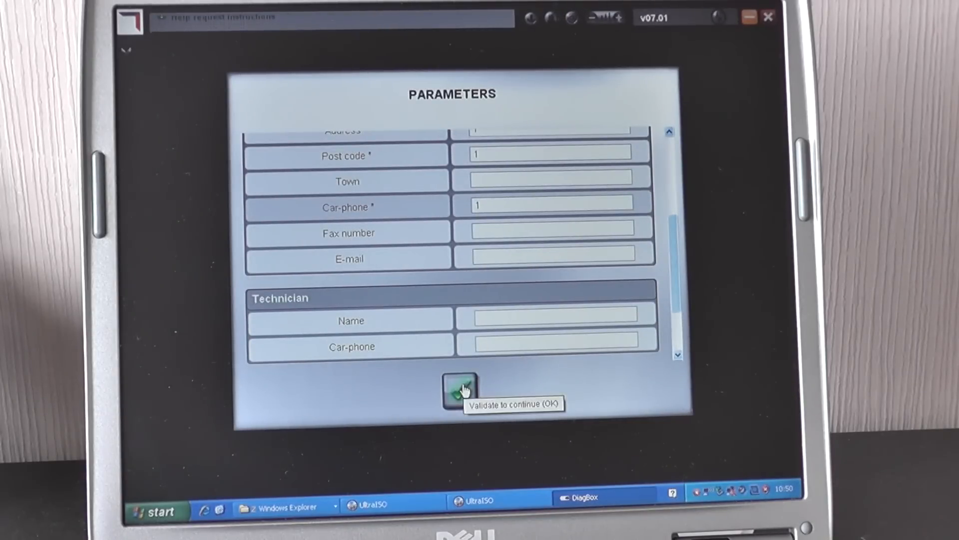
left_click(461, 389)
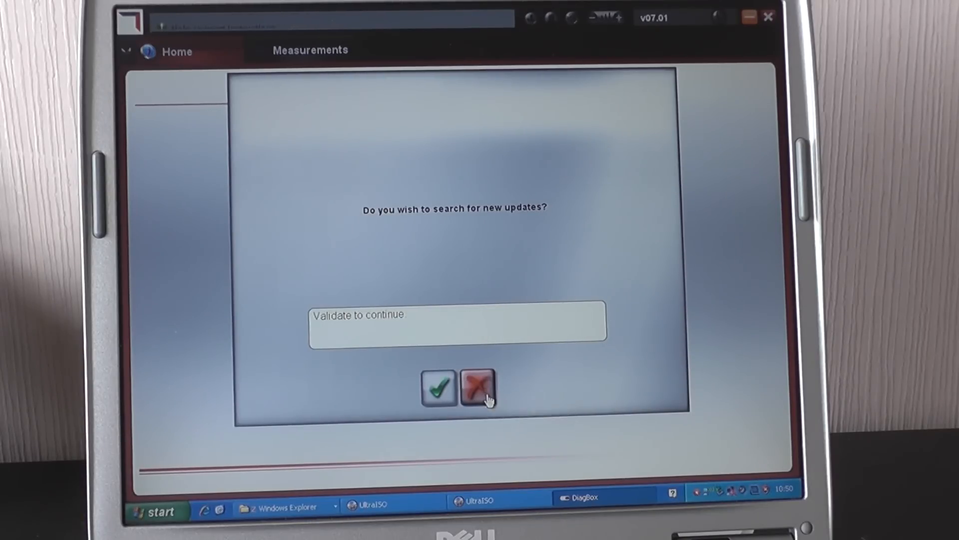
left_click(438, 388)
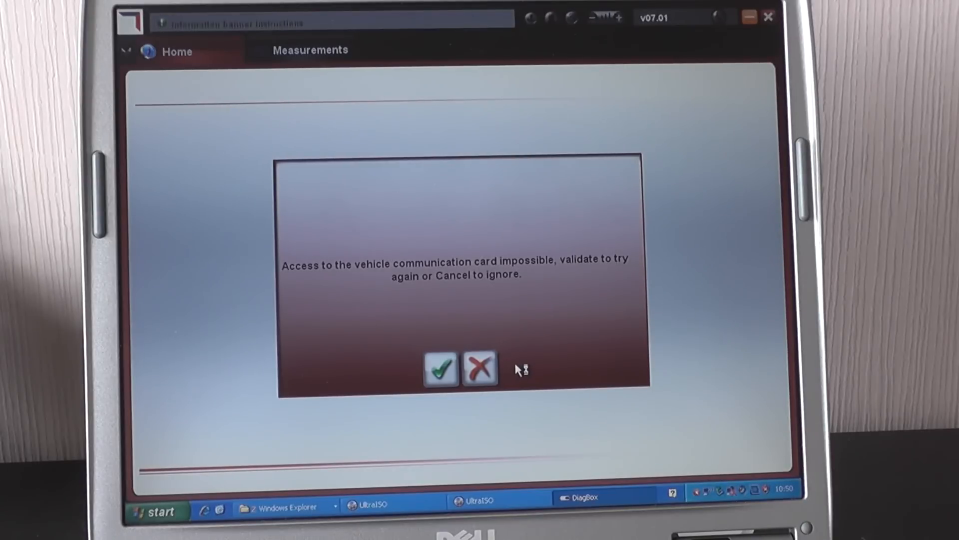
mouse_move(480, 369)
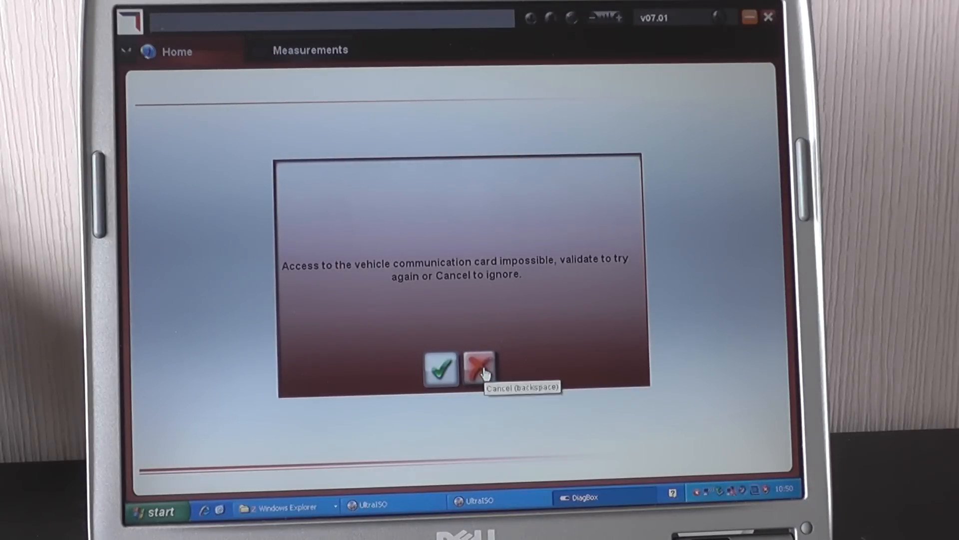
left_click(480, 369)
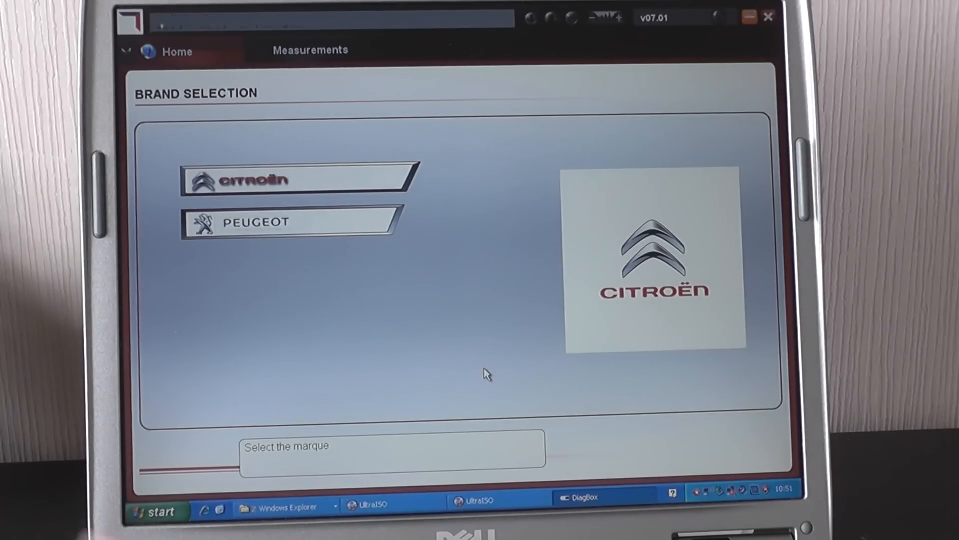
mouse_move(458, 354)
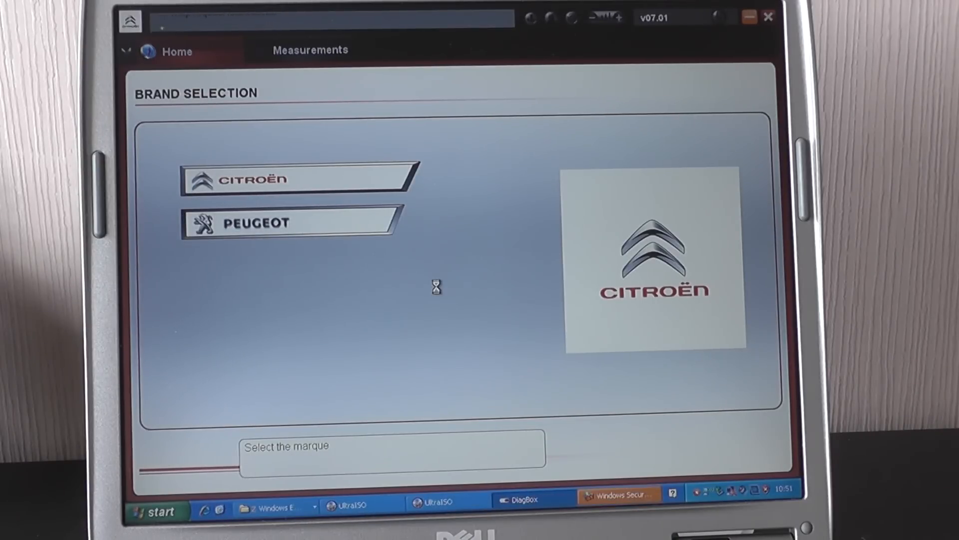
Select Citroën and preview the C-ZERO and NEMO vehicles.
left_click(294, 179)
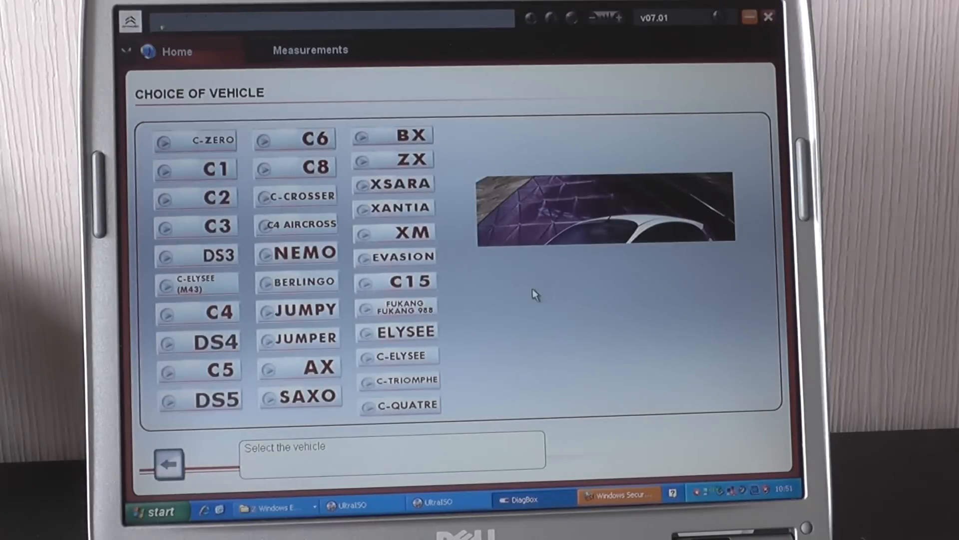
left_click(211, 141)
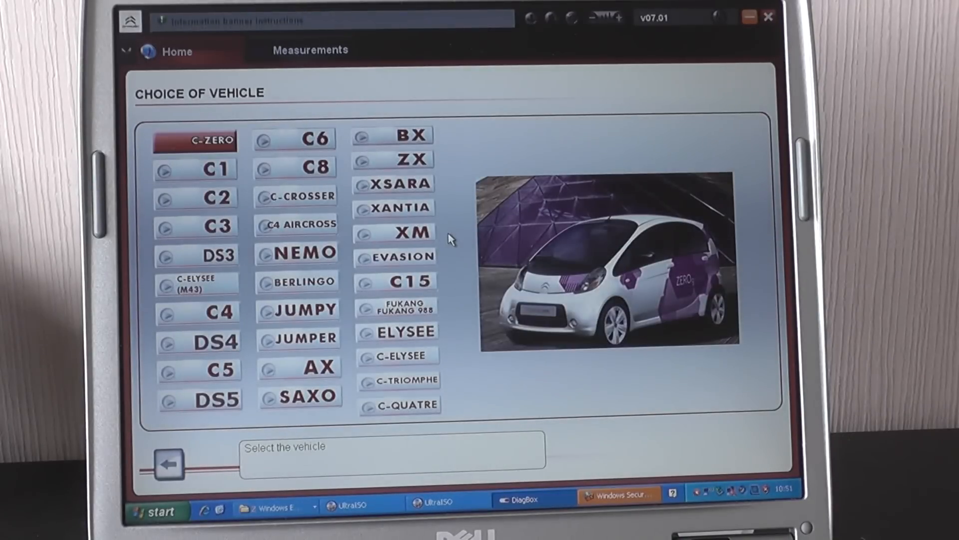
left_click(298, 253)
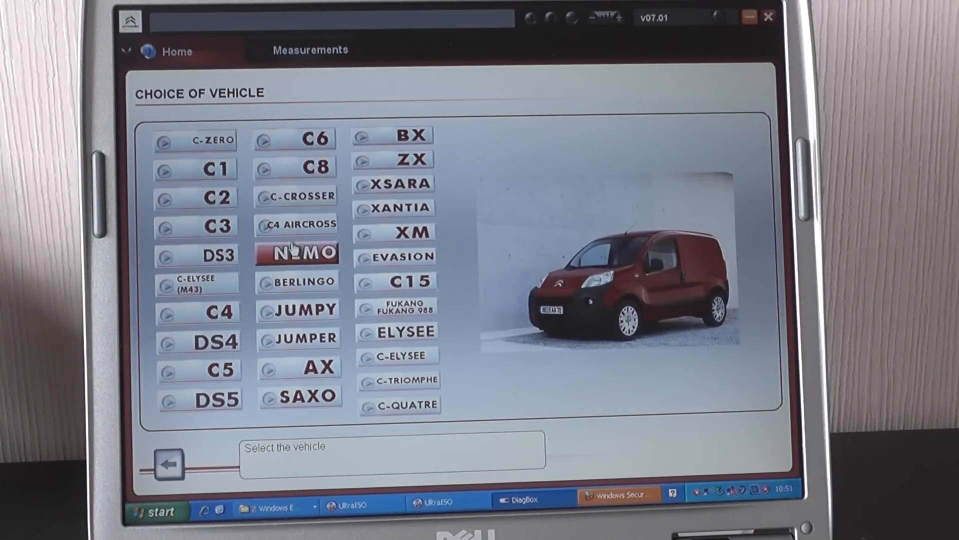
Return to brand selection and choose Peugeot to list its vehicles.
left_click(397, 256)
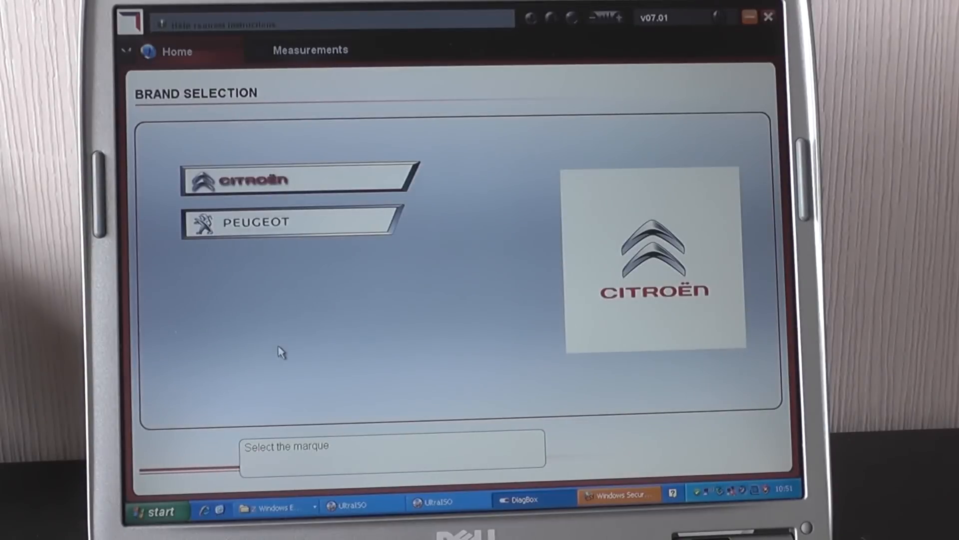
left_click(288, 222)
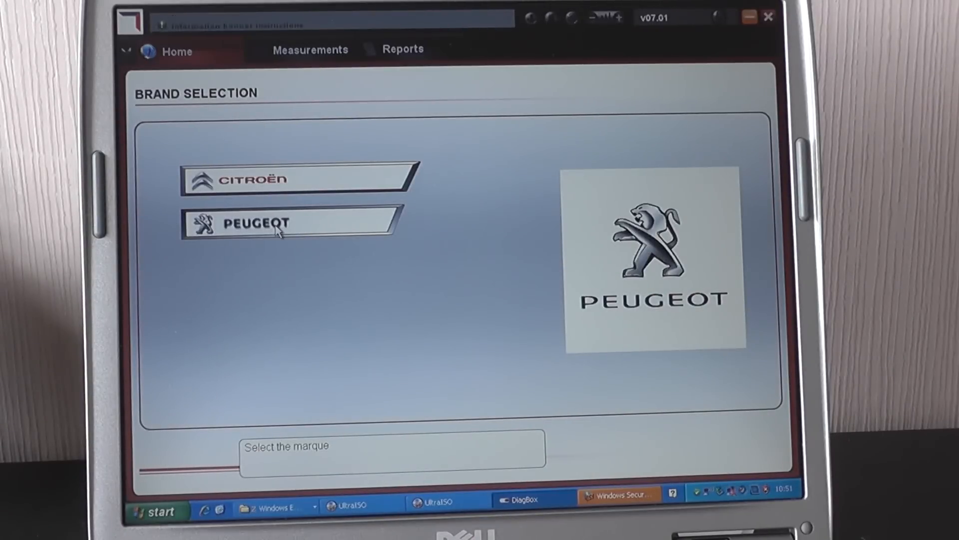
left_click(288, 222)
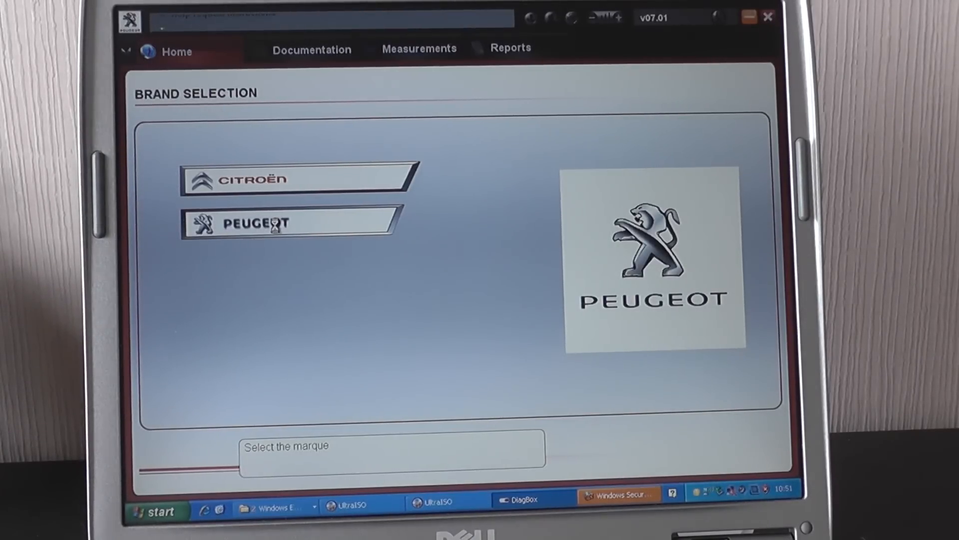
left_click(288, 222)
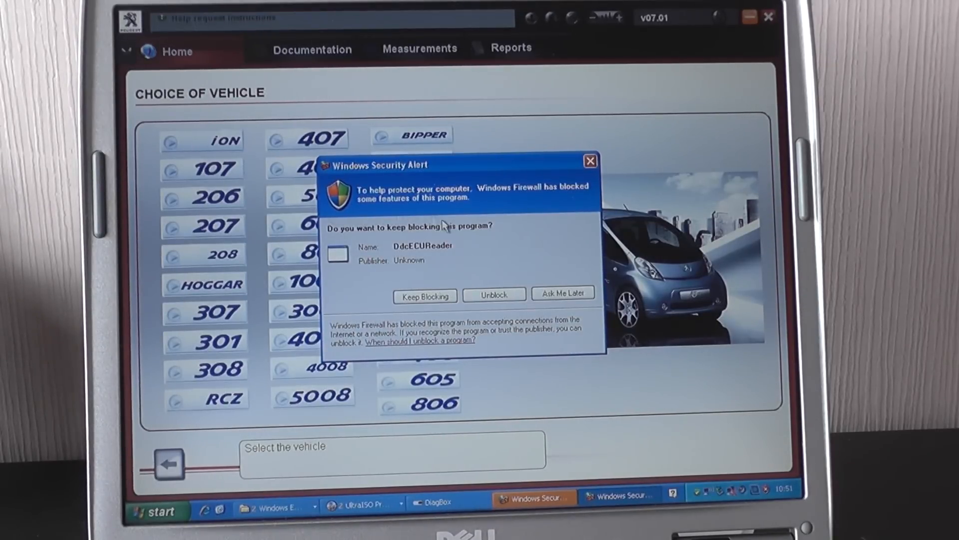
Dismiss the Windows Security Alert about DdcECUReader.
left_click(425, 295)
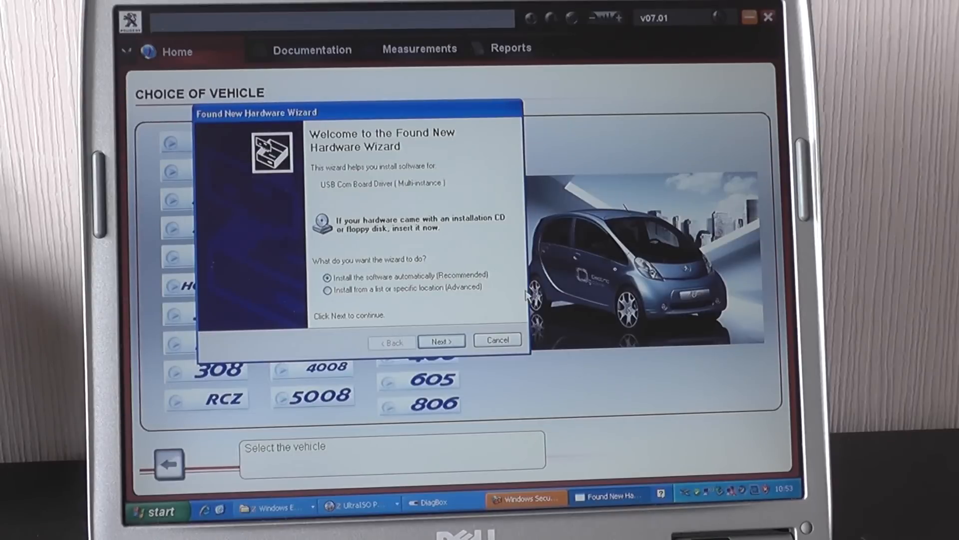
mouse_move(360, 208)
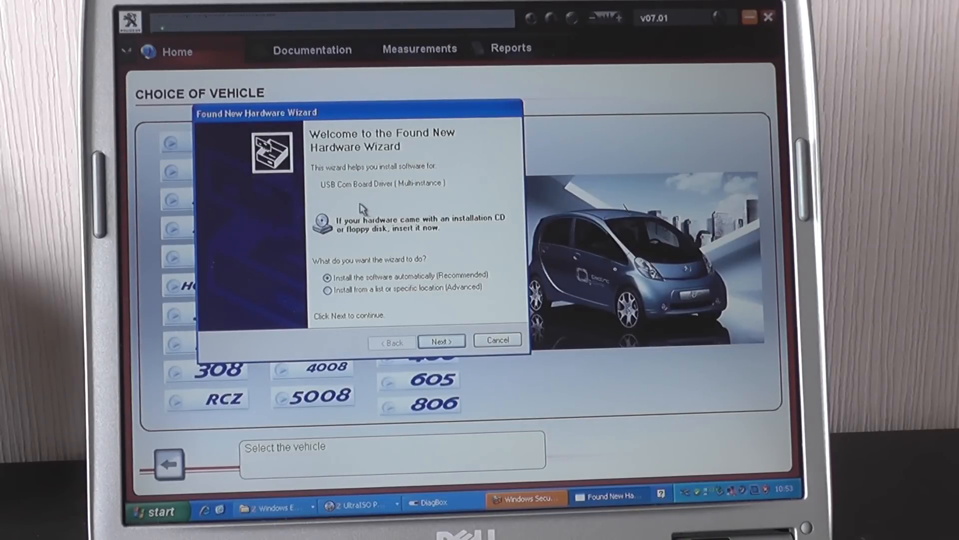
mouse_move(334, 270)
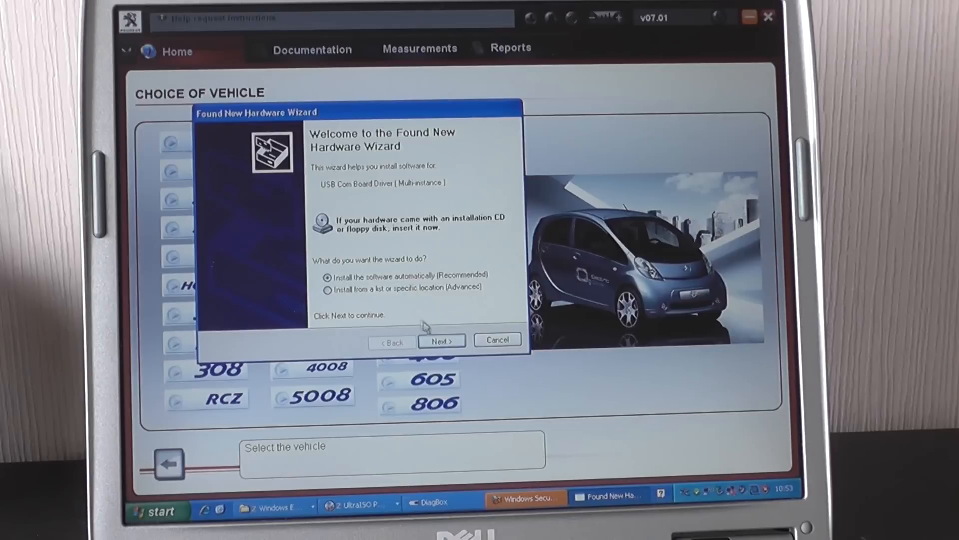
Let the wizard install the USB Com Board Driver automatically, then finish and return to DiagBox.
left_click(440, 340)
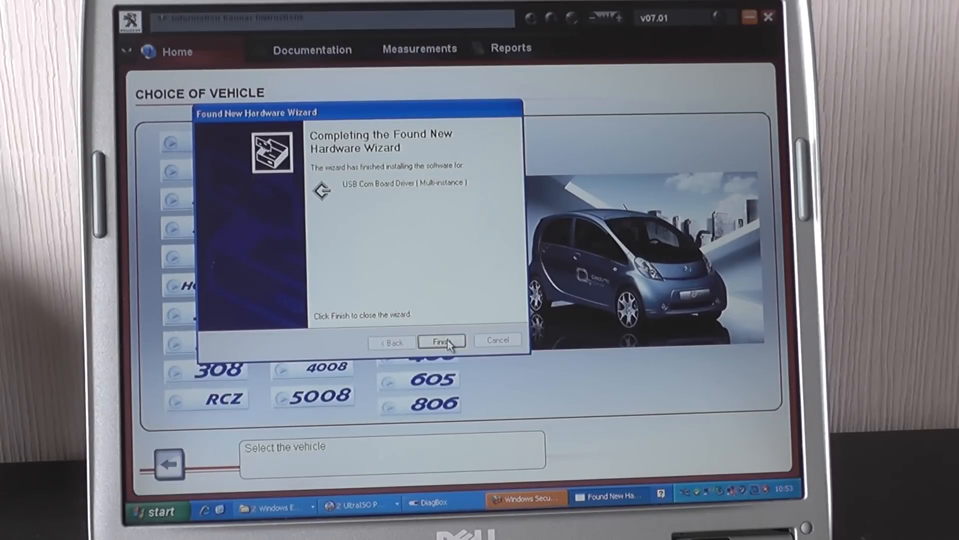
left_click(442, 340)
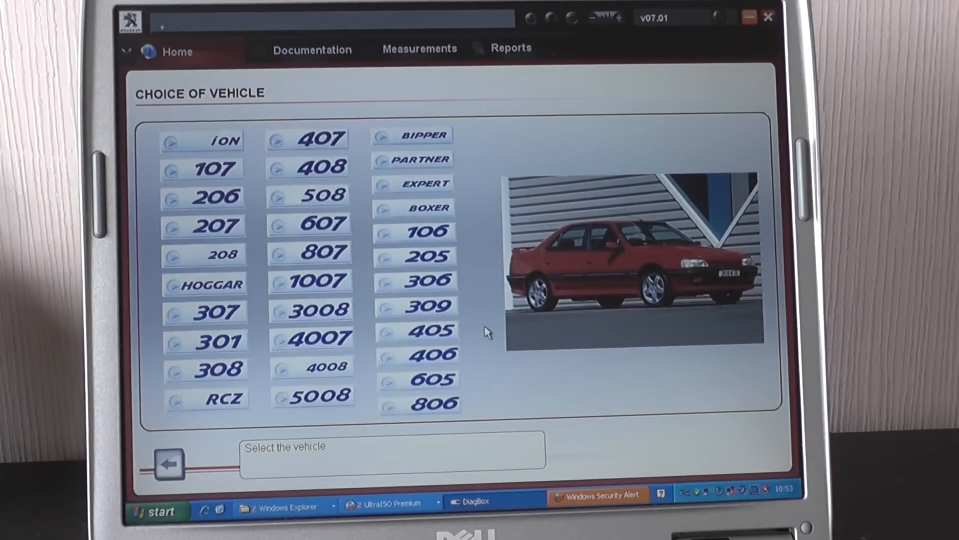
left_click(414, 231)
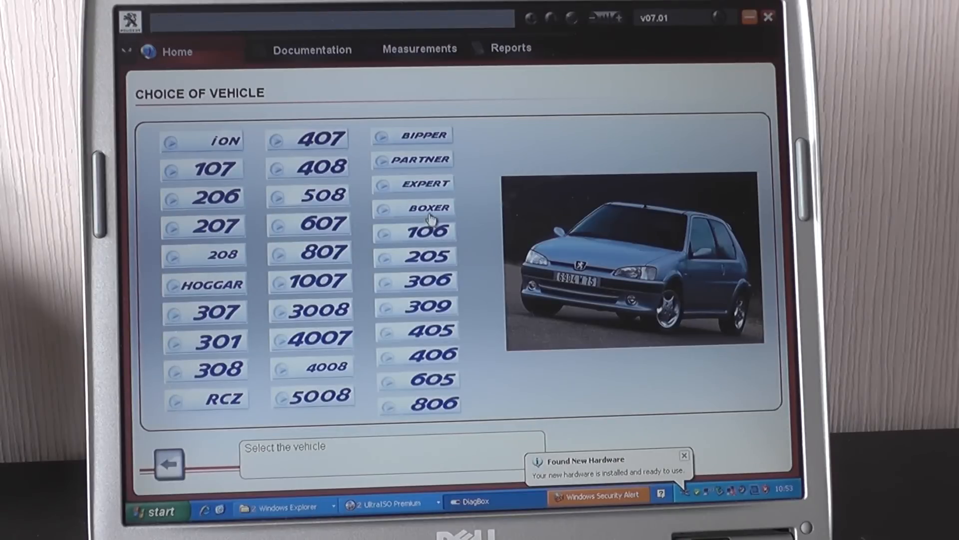
left_click(428, 208)
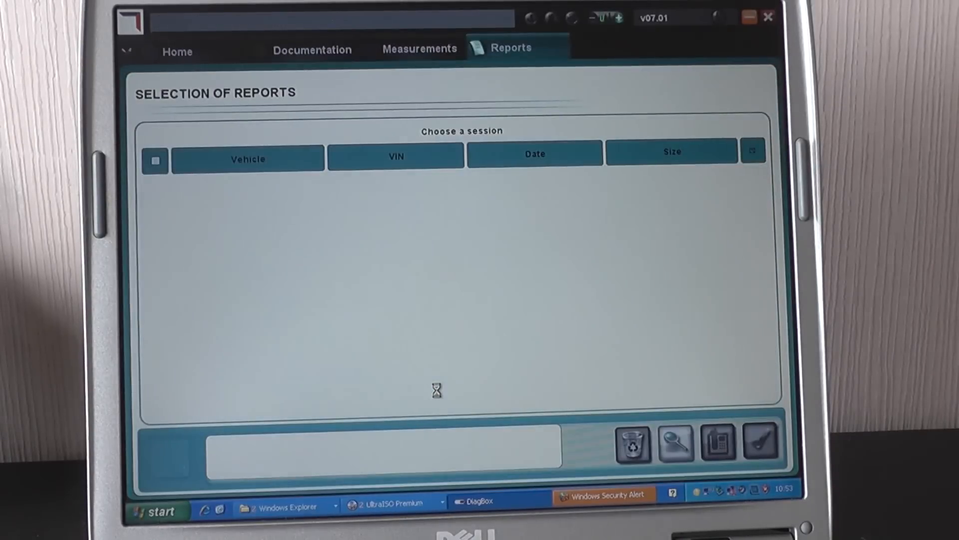
Close the DiagBox application window.
left_click(770, 17)
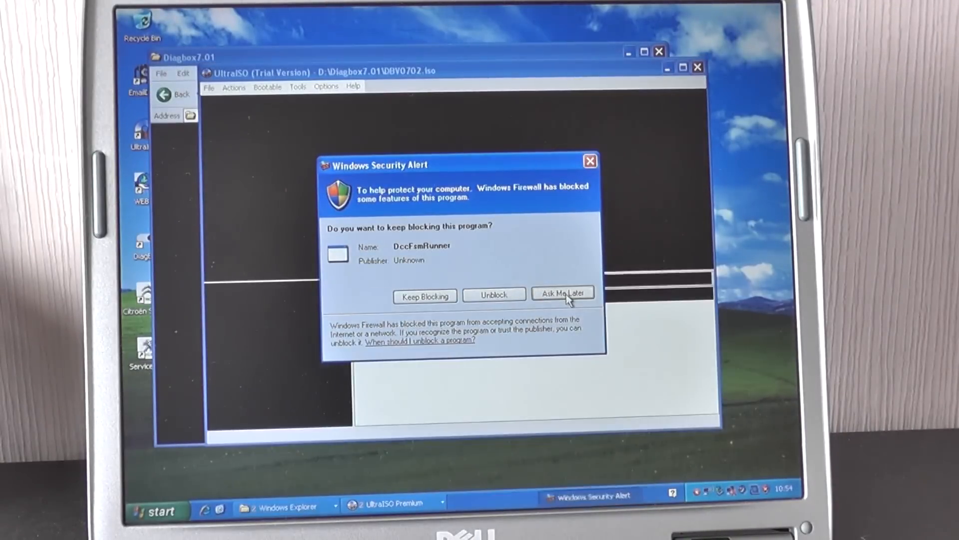
Defer the DccFsmRunner firewall alert and close the Diagbox7.01 folder, UltraISO and wireless window.
left_click(562, 295)
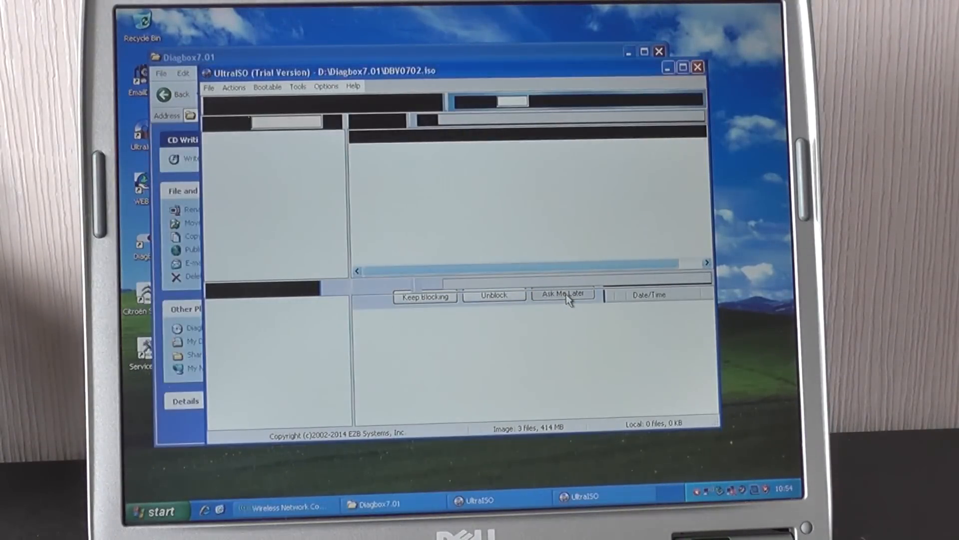
left_click(561, 297)
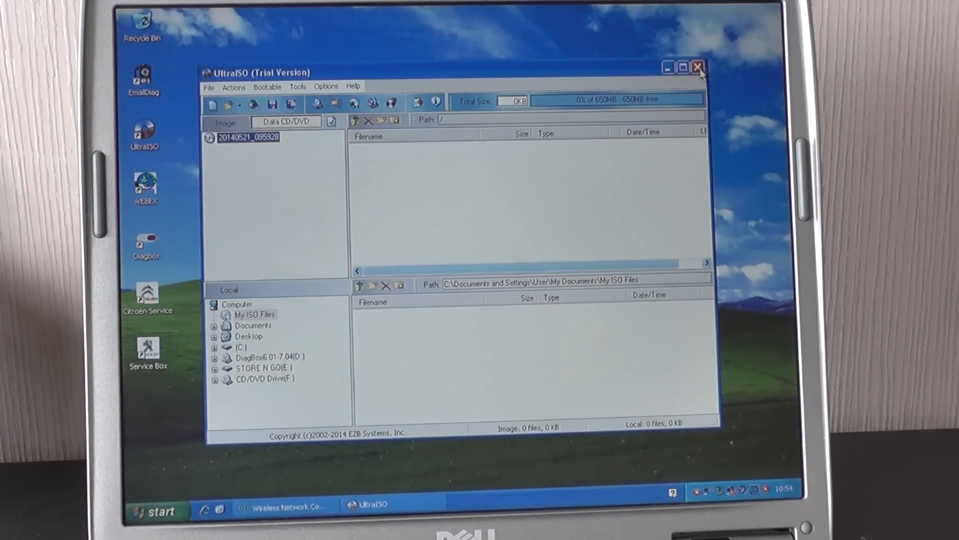
left_click(698, 67)
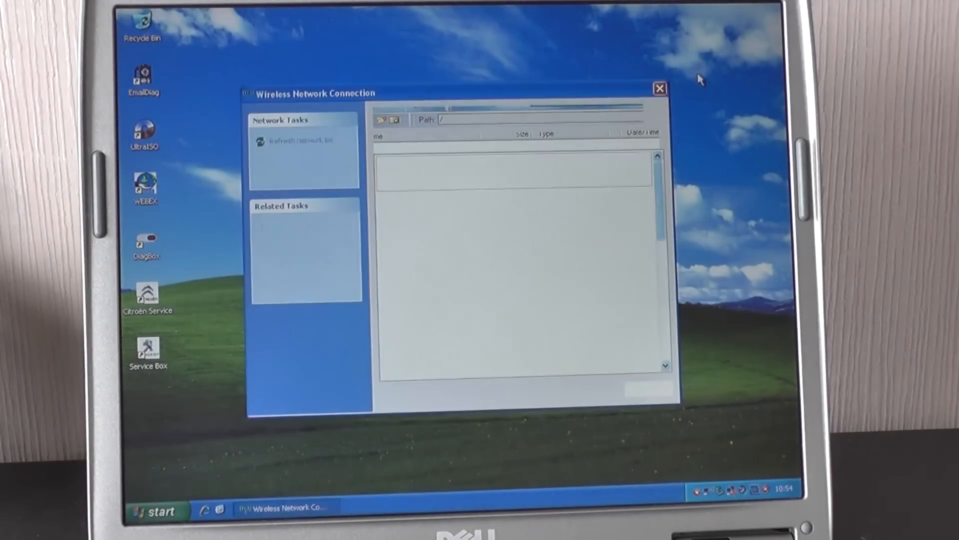
left_click(660, 88)
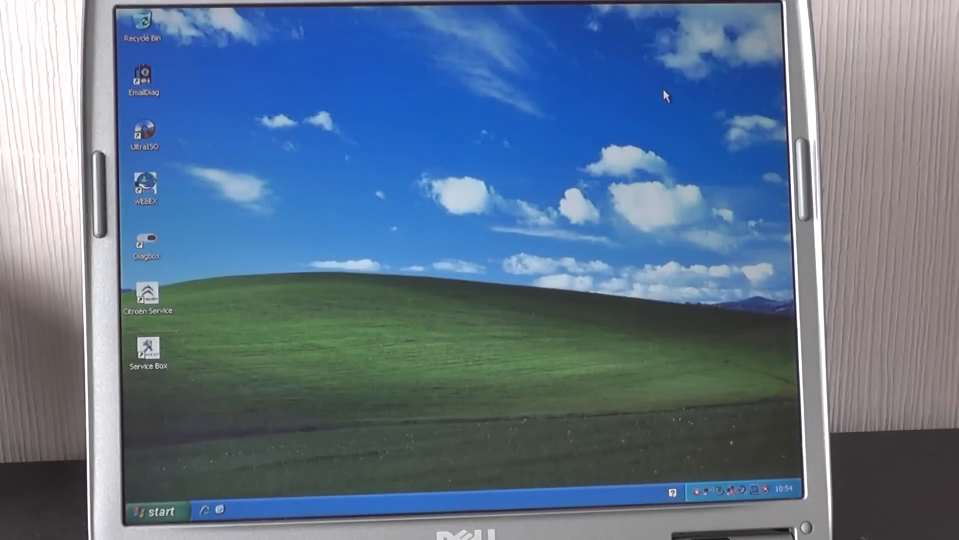
mouse_move(401, 215)
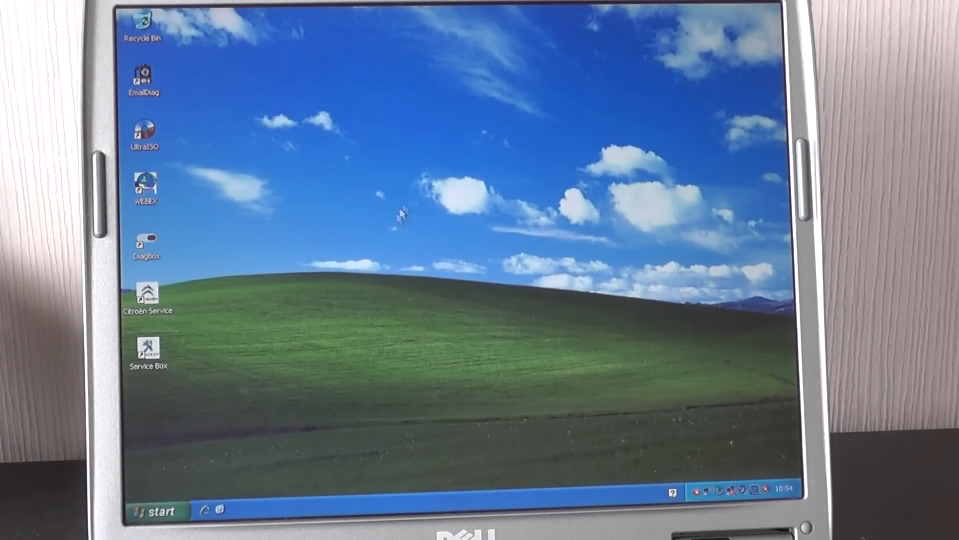
mouse_move(162, 256)
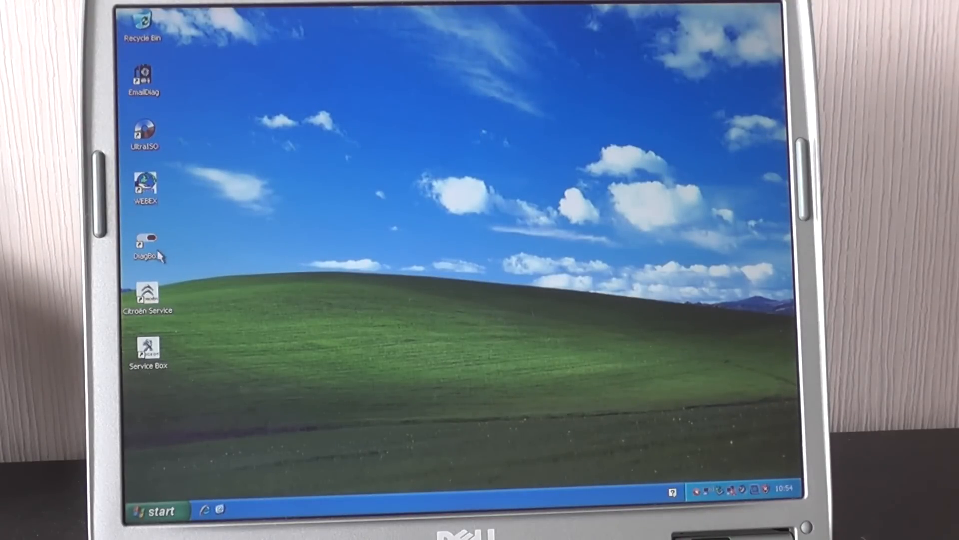
mouse_move(147, 242)
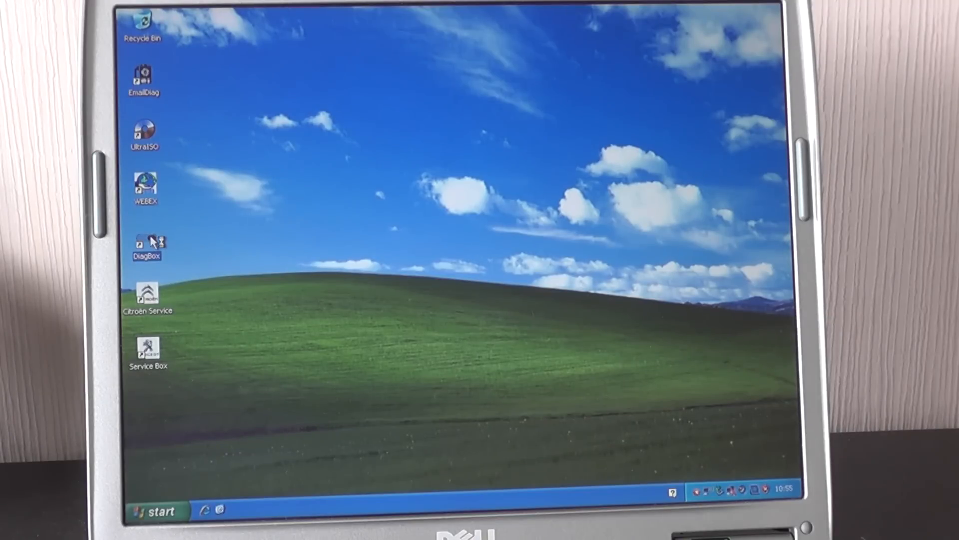
Relaunch DiagBox from its desktop icon.
double_click(147, 242)
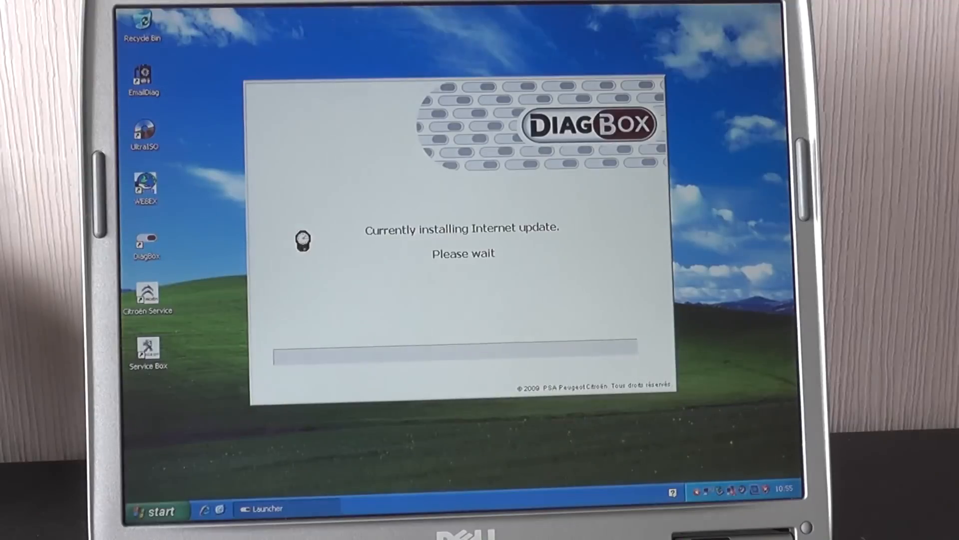